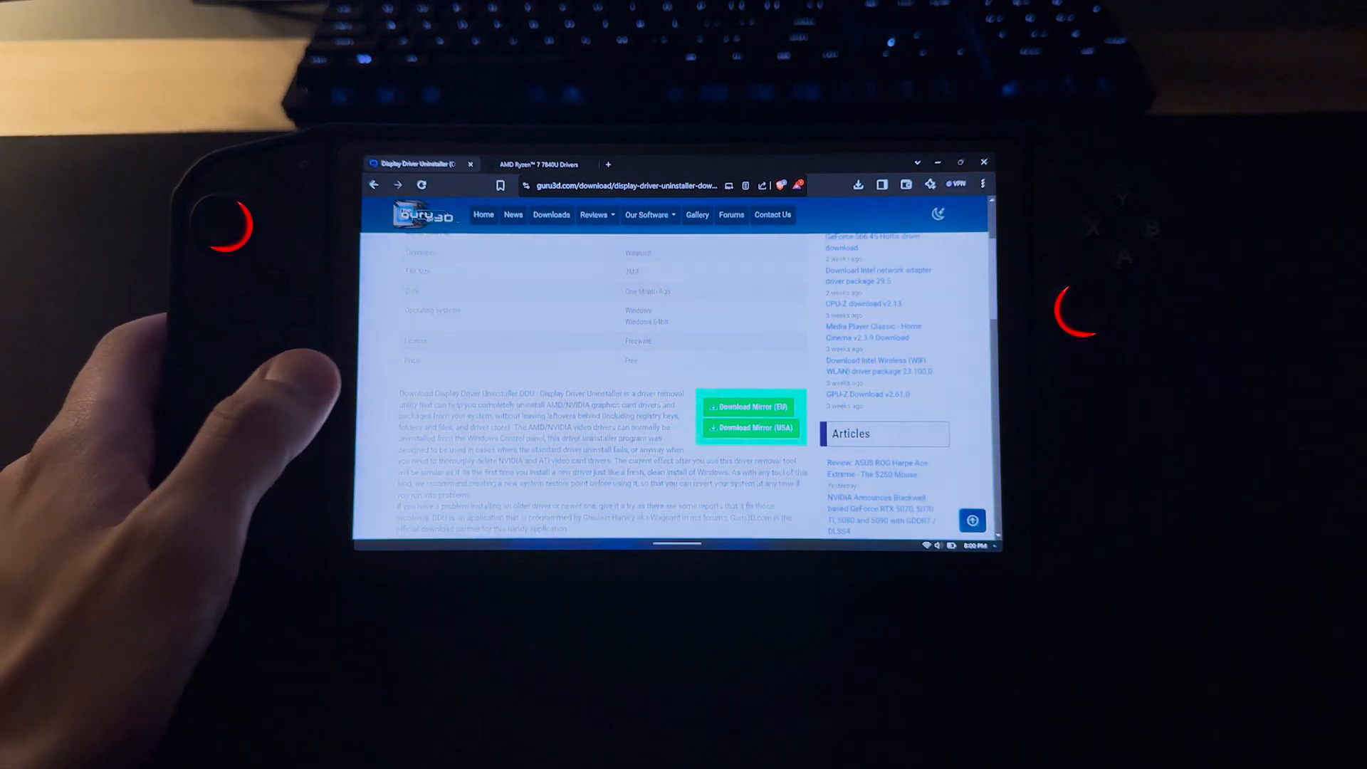
# Step: Scroll AMD's Ryzen 7 7840U driver page toward the Windows 11 64-bit downloads
pyautogui.scroll(3)
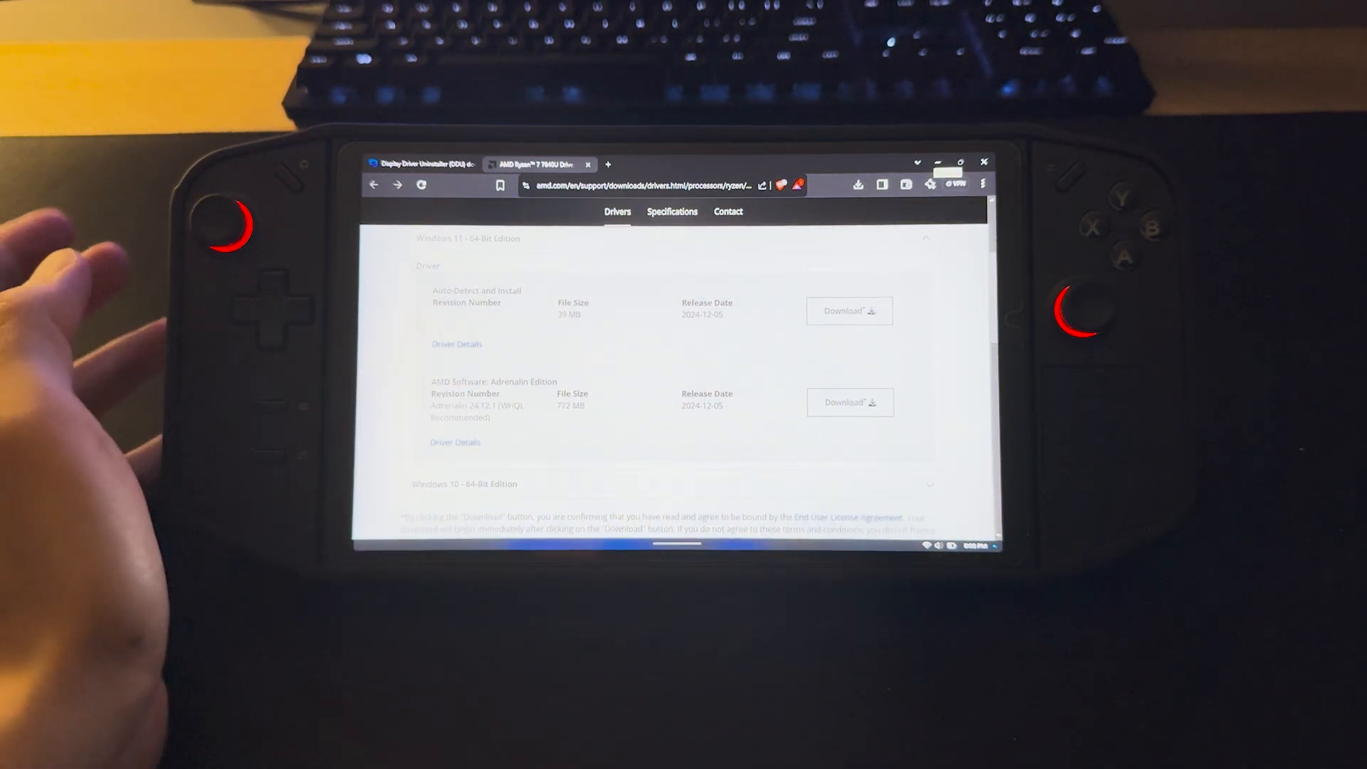
# Step: Open Settings, go to System > Recovery, and request Advanced startup's Restart now
pyautogui.click(370, 532)
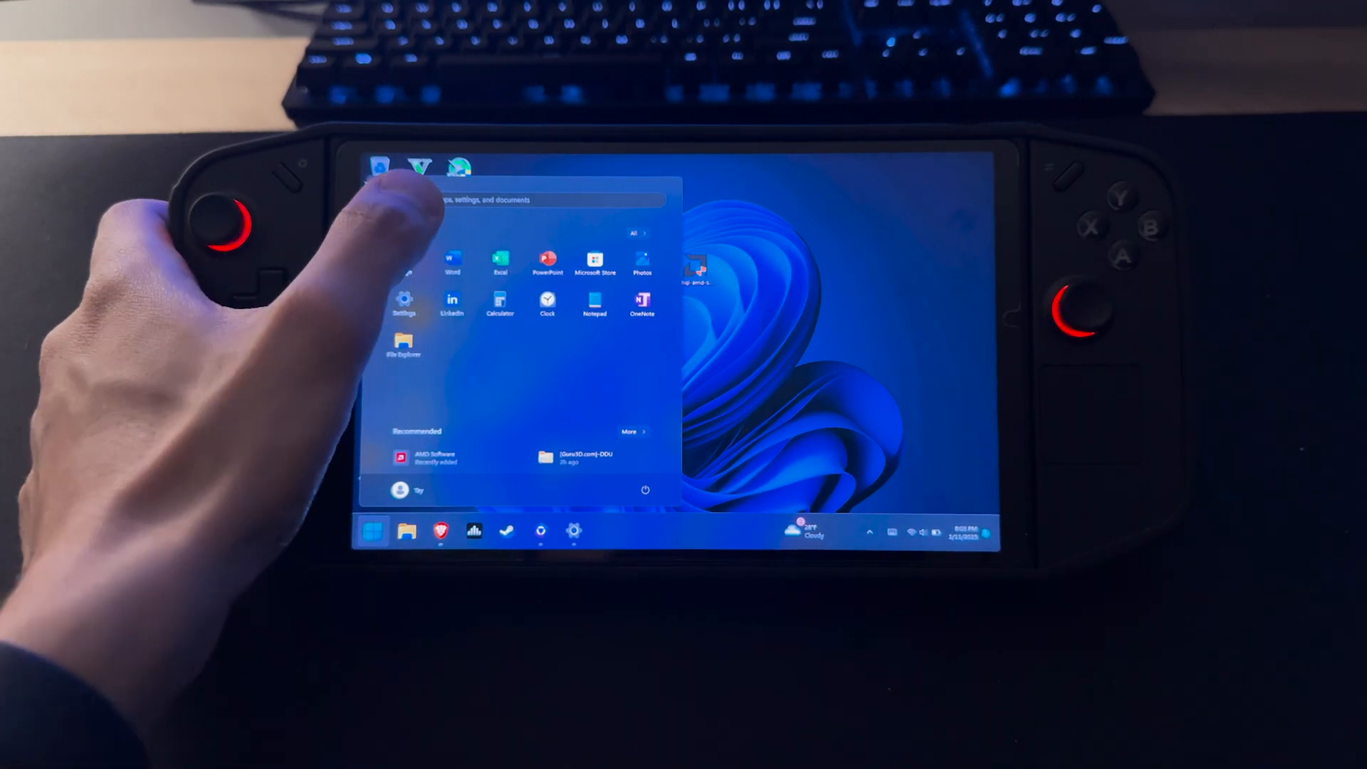
pyautogui.click(404, 301)
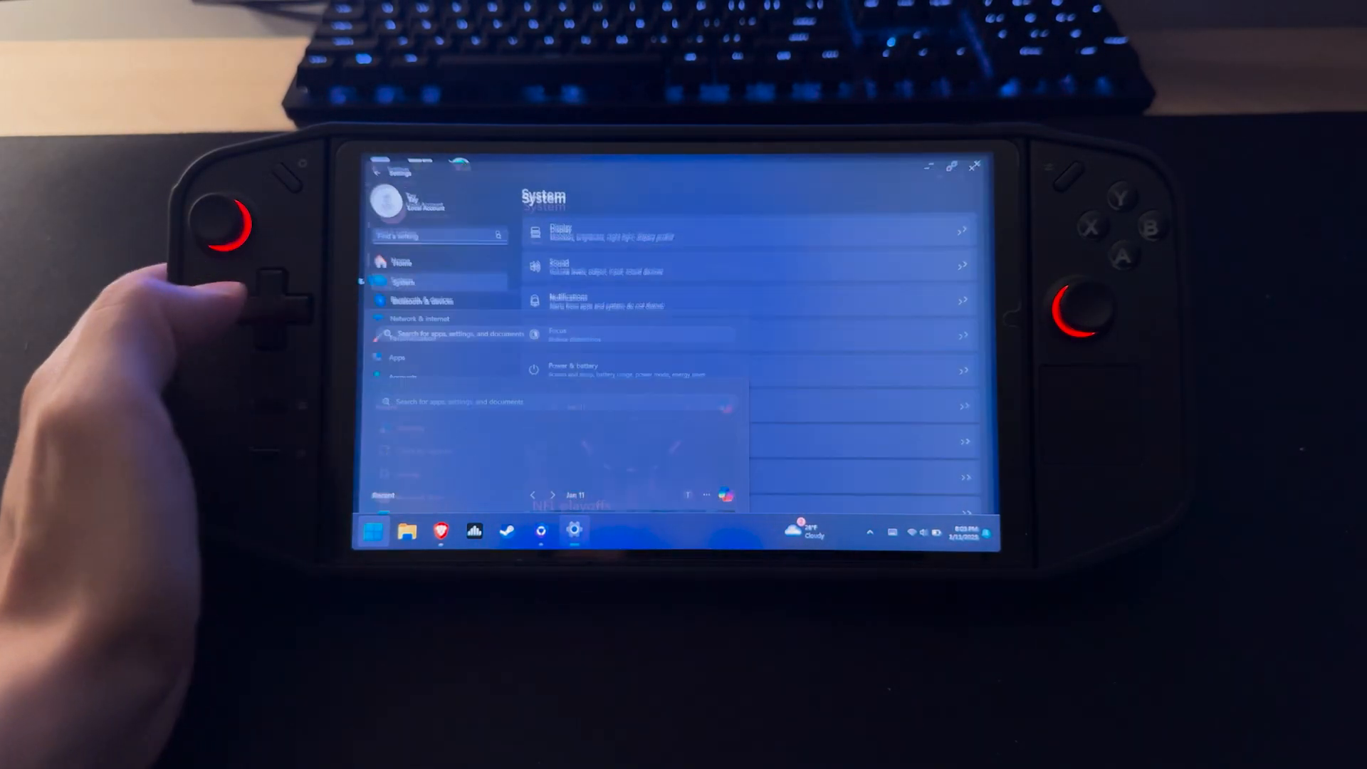
pyautogui.click(416, 474)
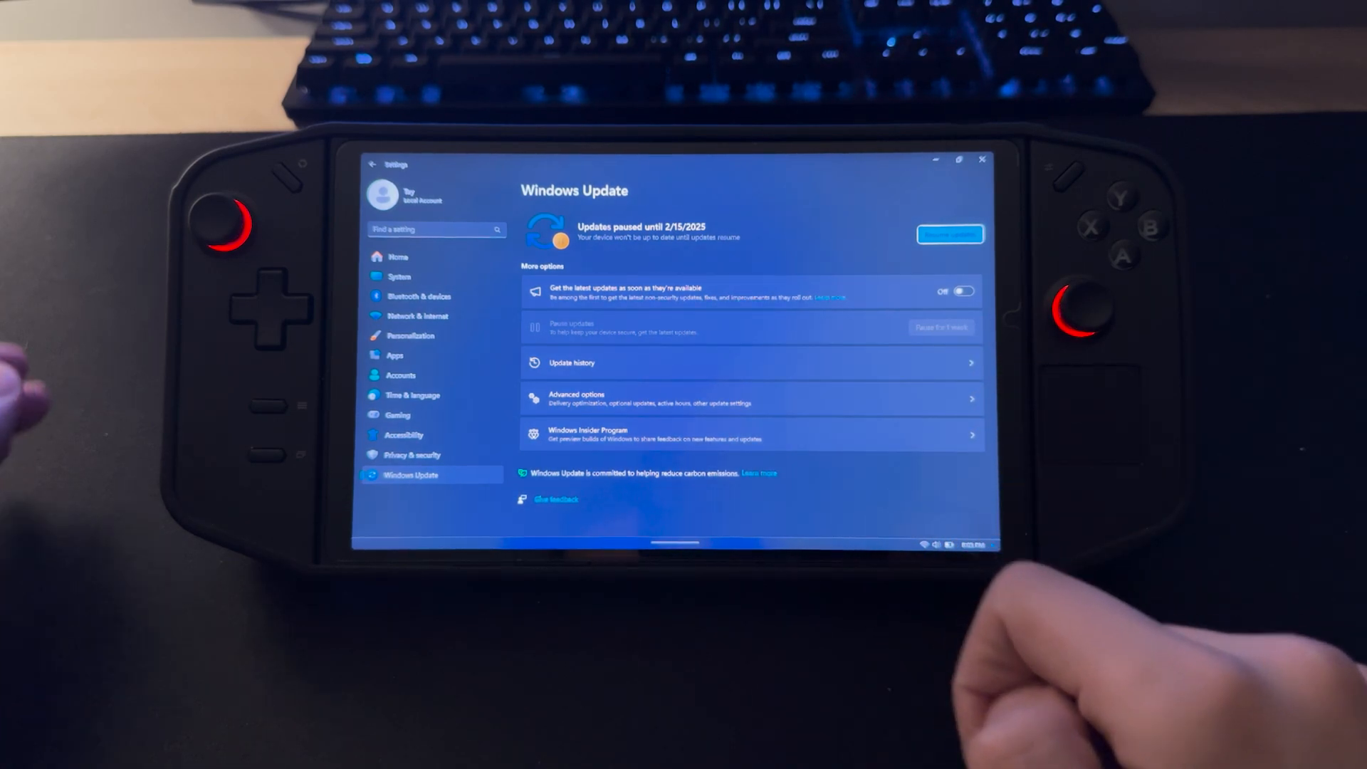
pyautogui.click(399, 276)
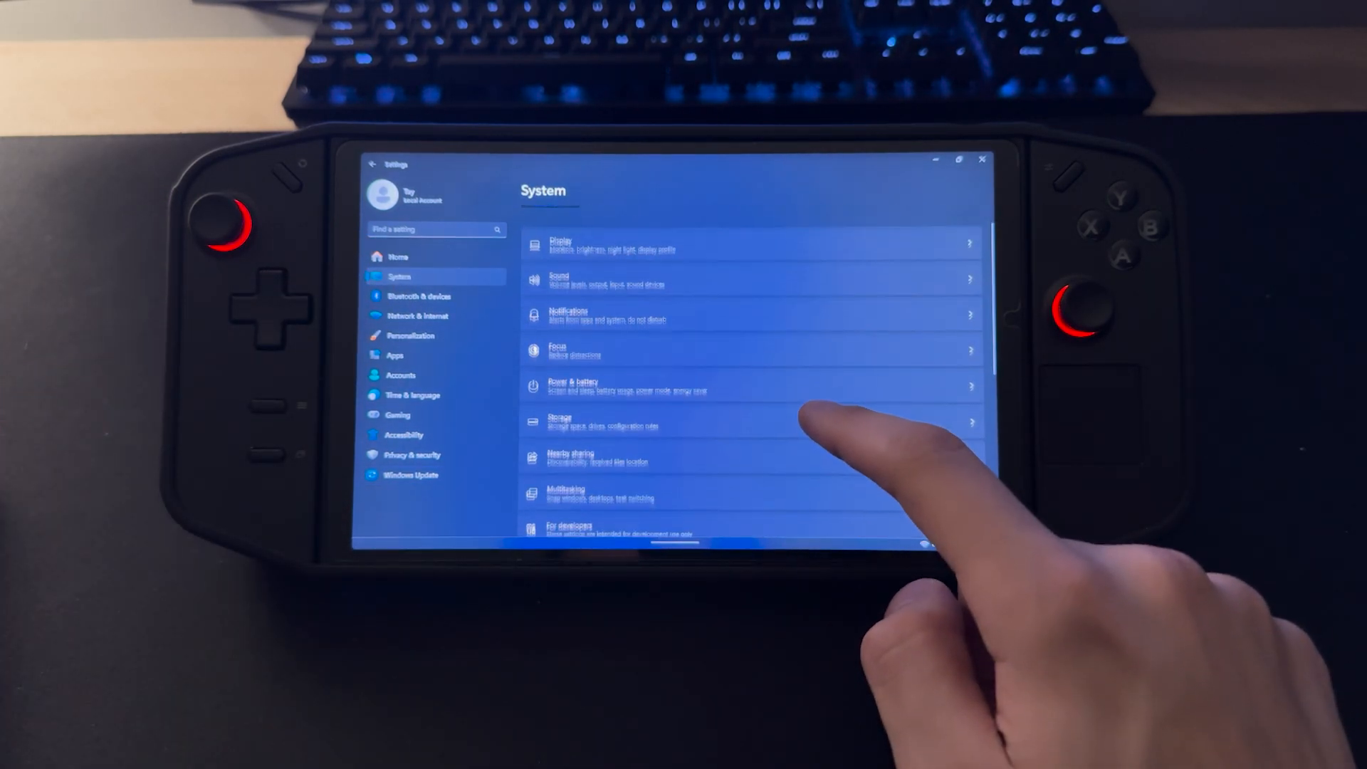
pyautogui.scroll(-3)
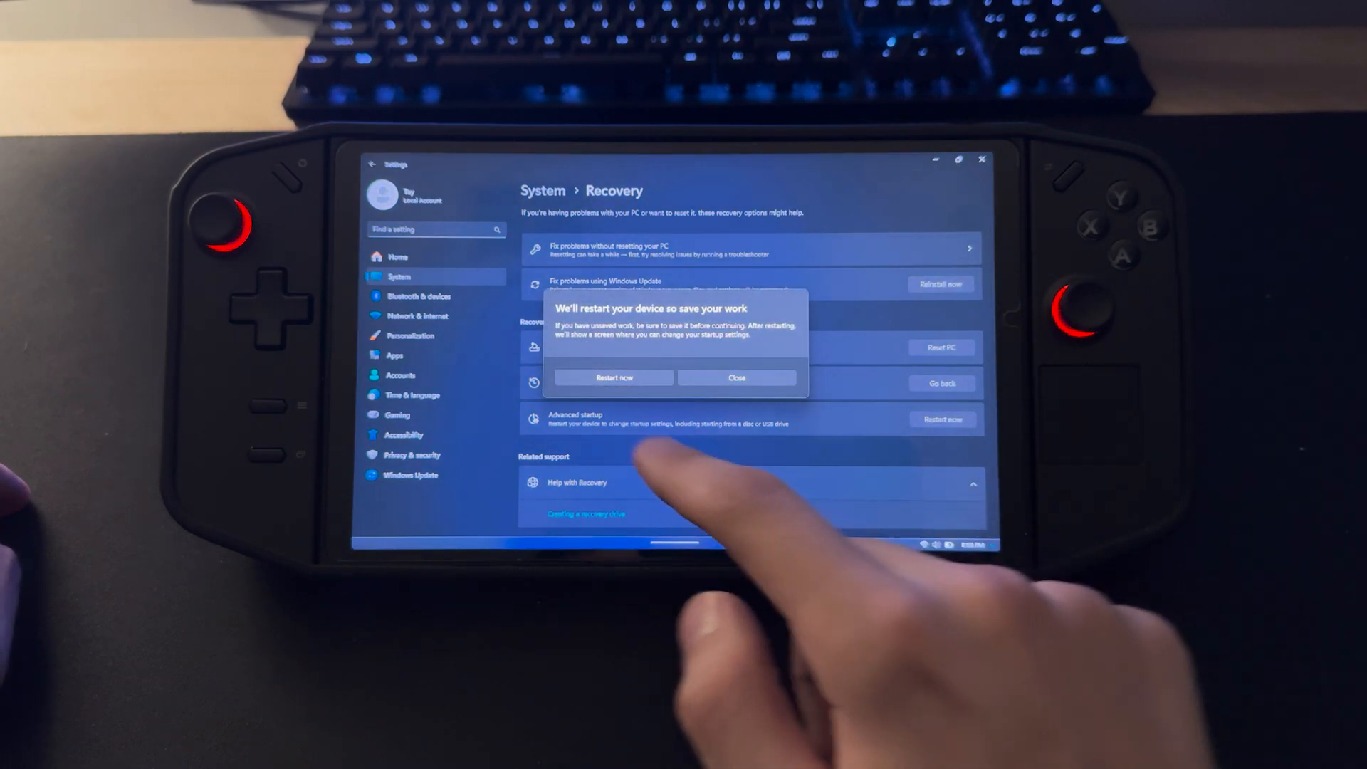
# Step: Confirm the advanced-startup restart and choose Troubleshoot on the Choose an option screen
pyautogui.click(612, 376)
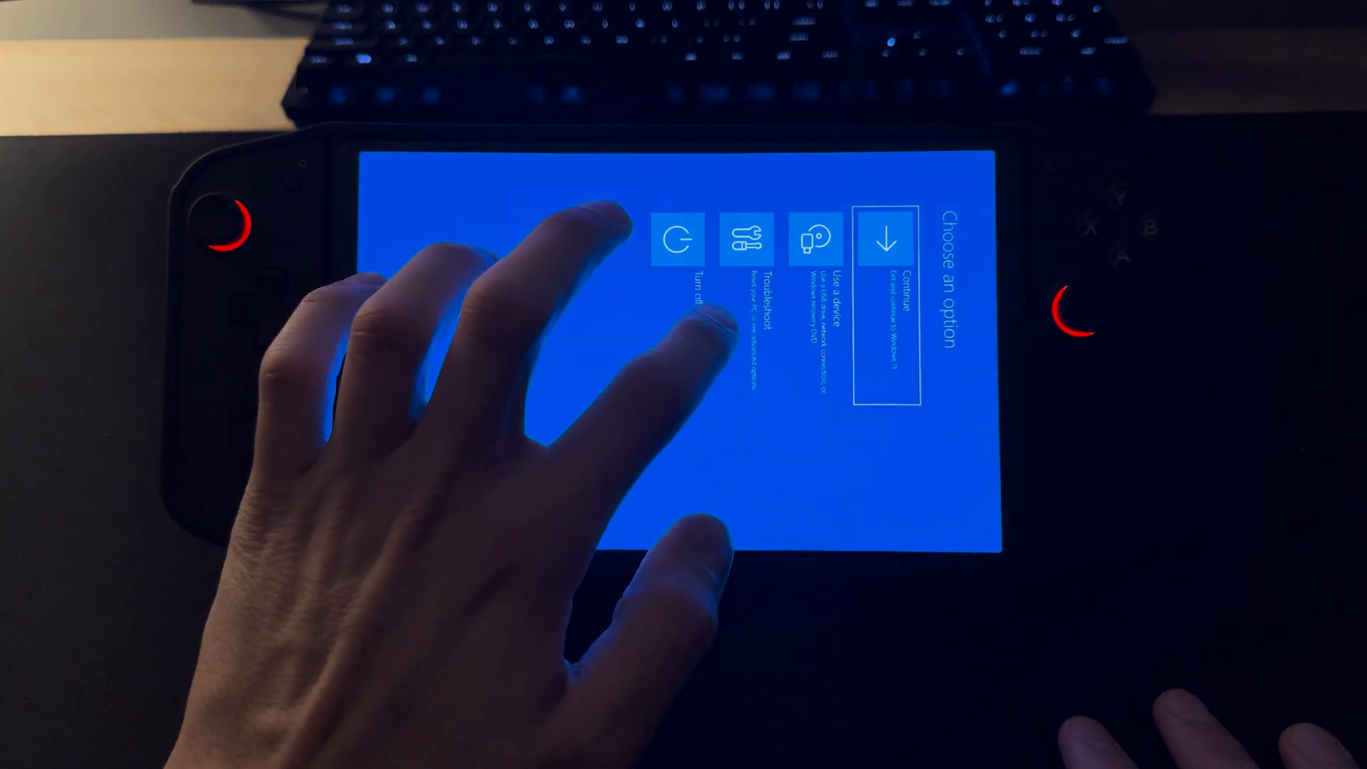
pyautogui.click(752, 240)
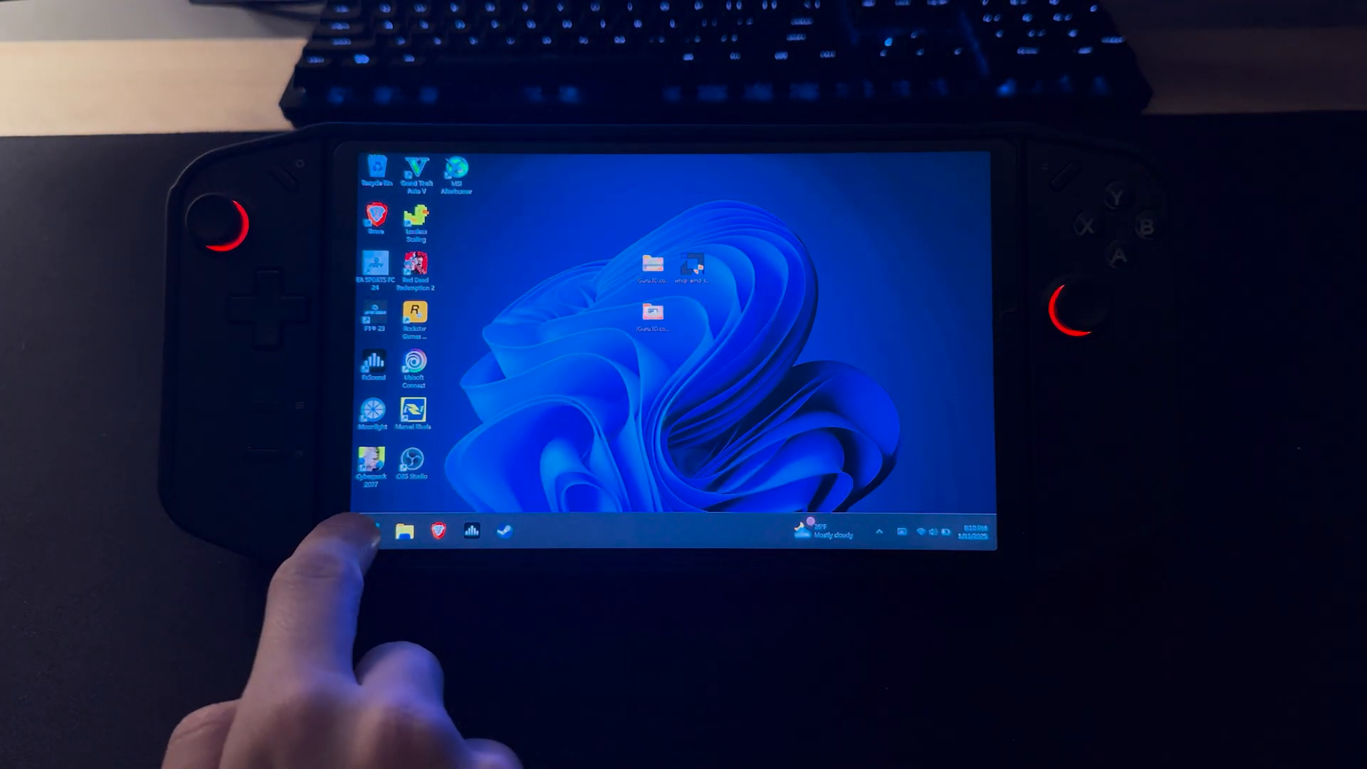
# Step: Update the Microsoft Basic Display Adapter driver by browsing this computer for it
pyautogui.rightClick(408, 532)
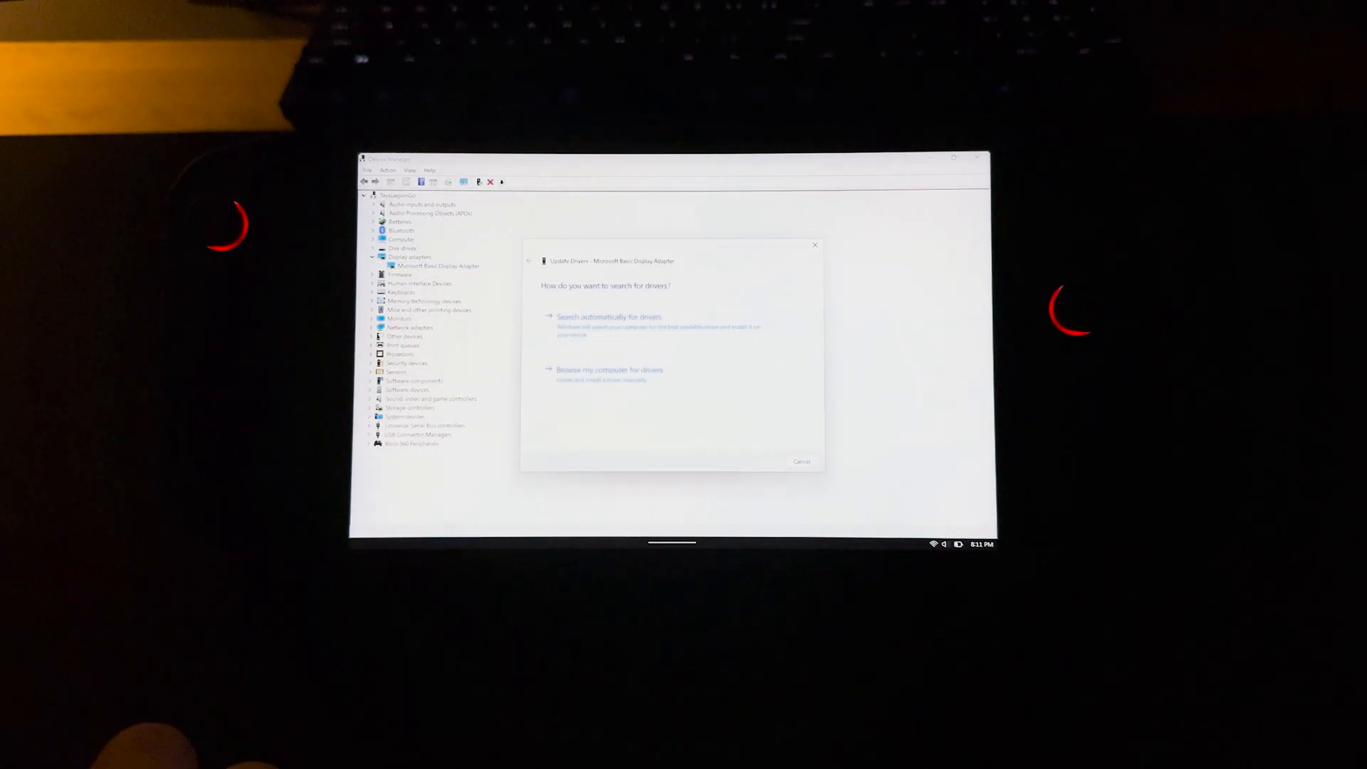
pyautogui.click(609, 370)
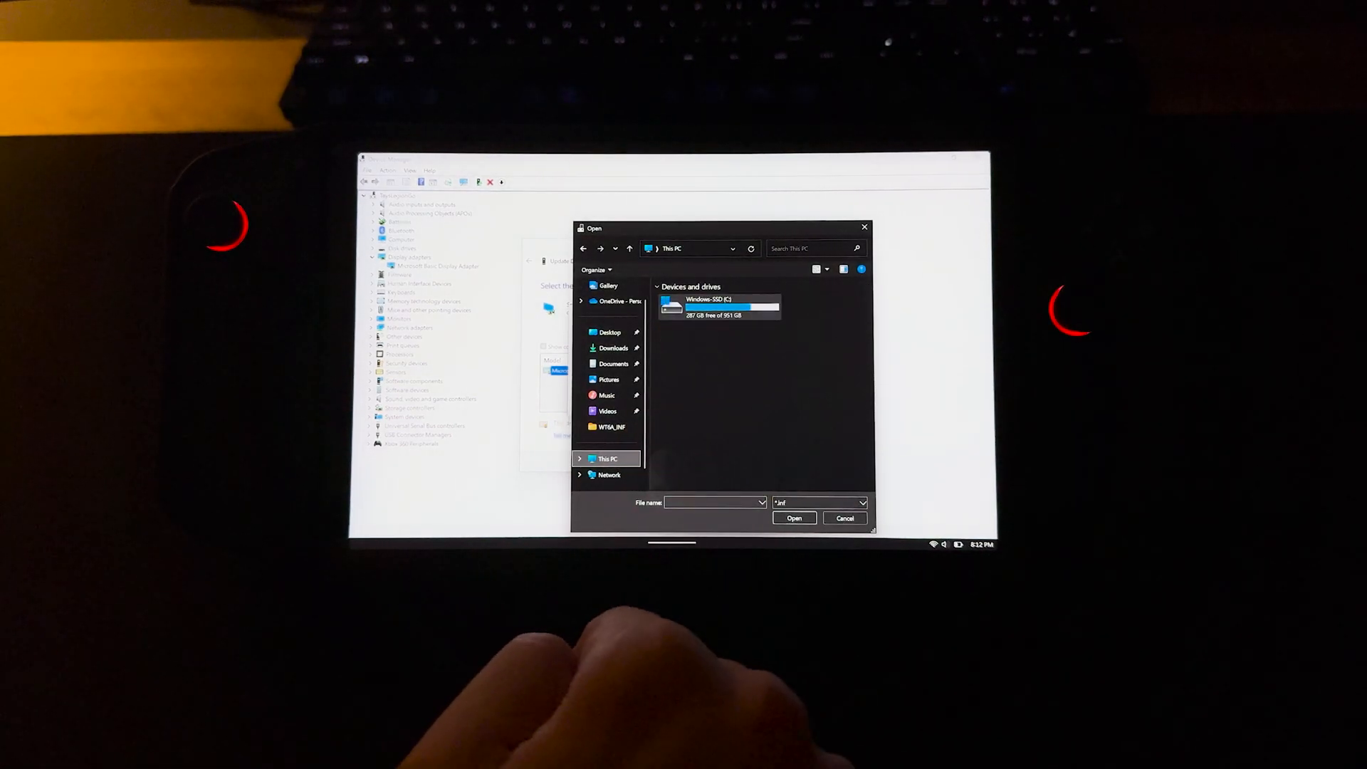
# Step: Browse to C:\AMD\AMD-Software-Installer\Packages\Drivers\Display\WT6A_INF as the driver source
pyautogui.doubleClick(714, 306)
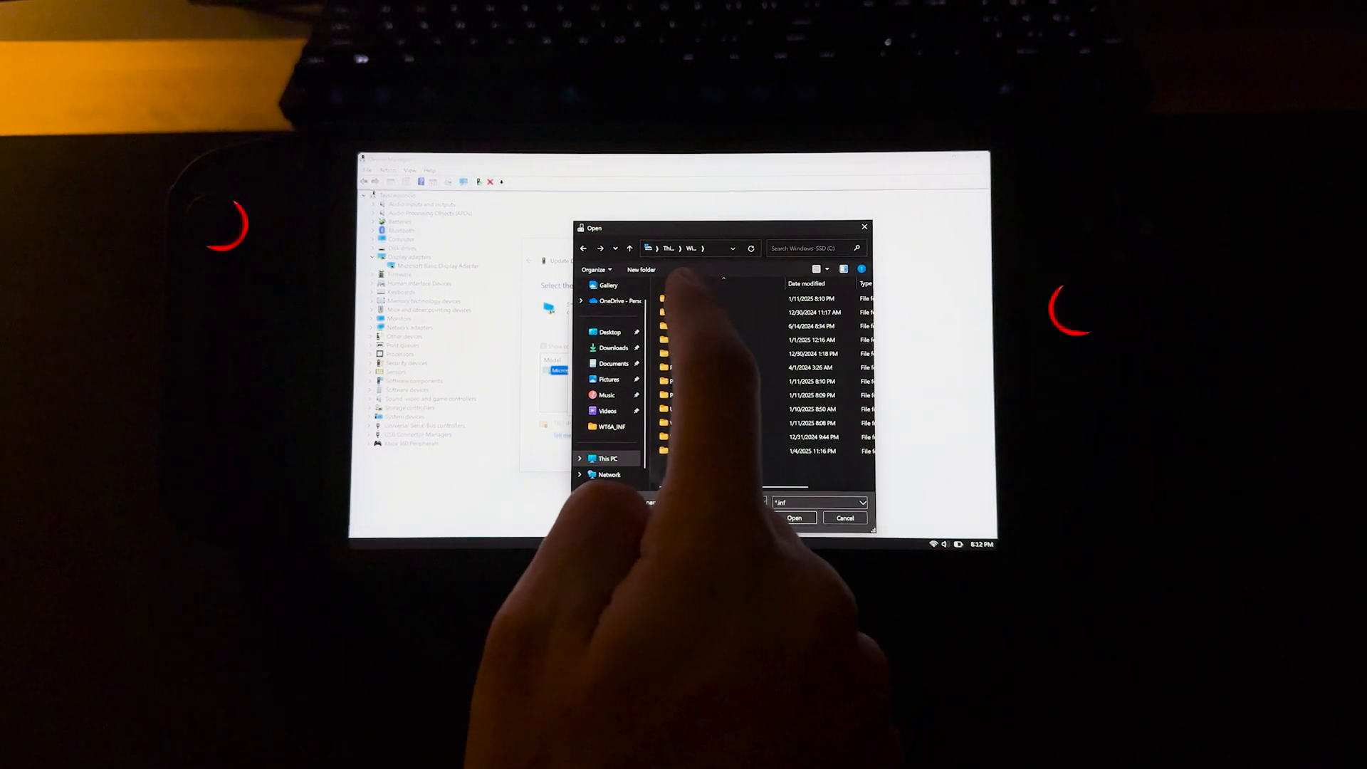
pyautogui.doubleClick(671, 299)
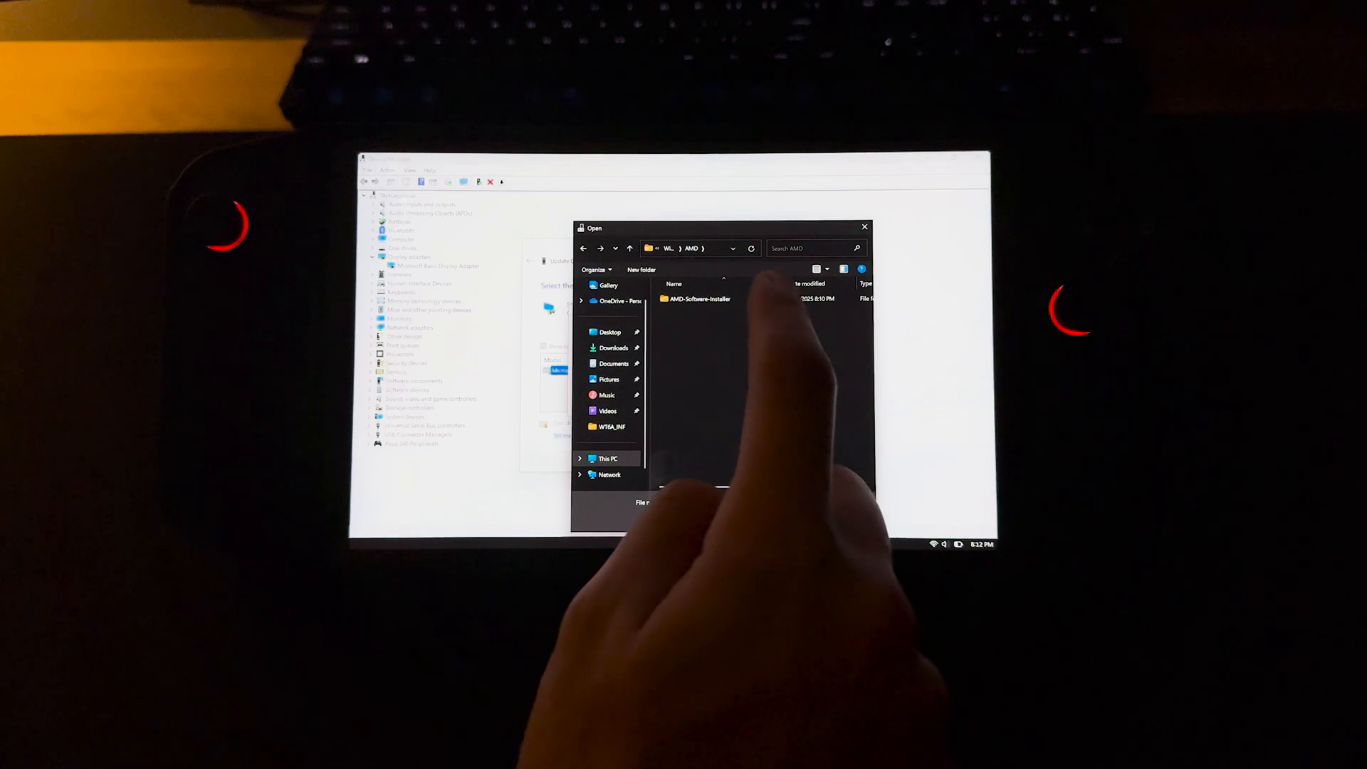
pyautogui.doubleClick(698, 299)
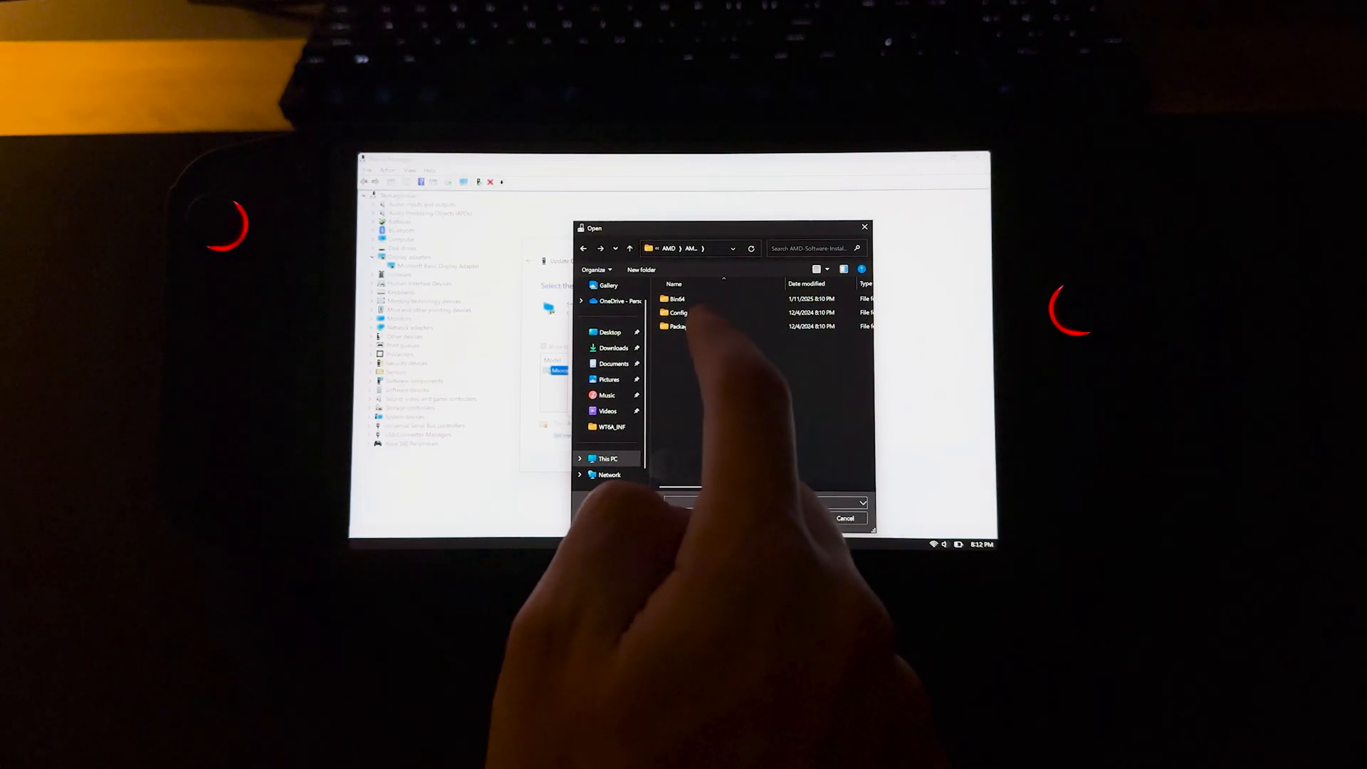
pyautogui.doubleClick(678, 326)
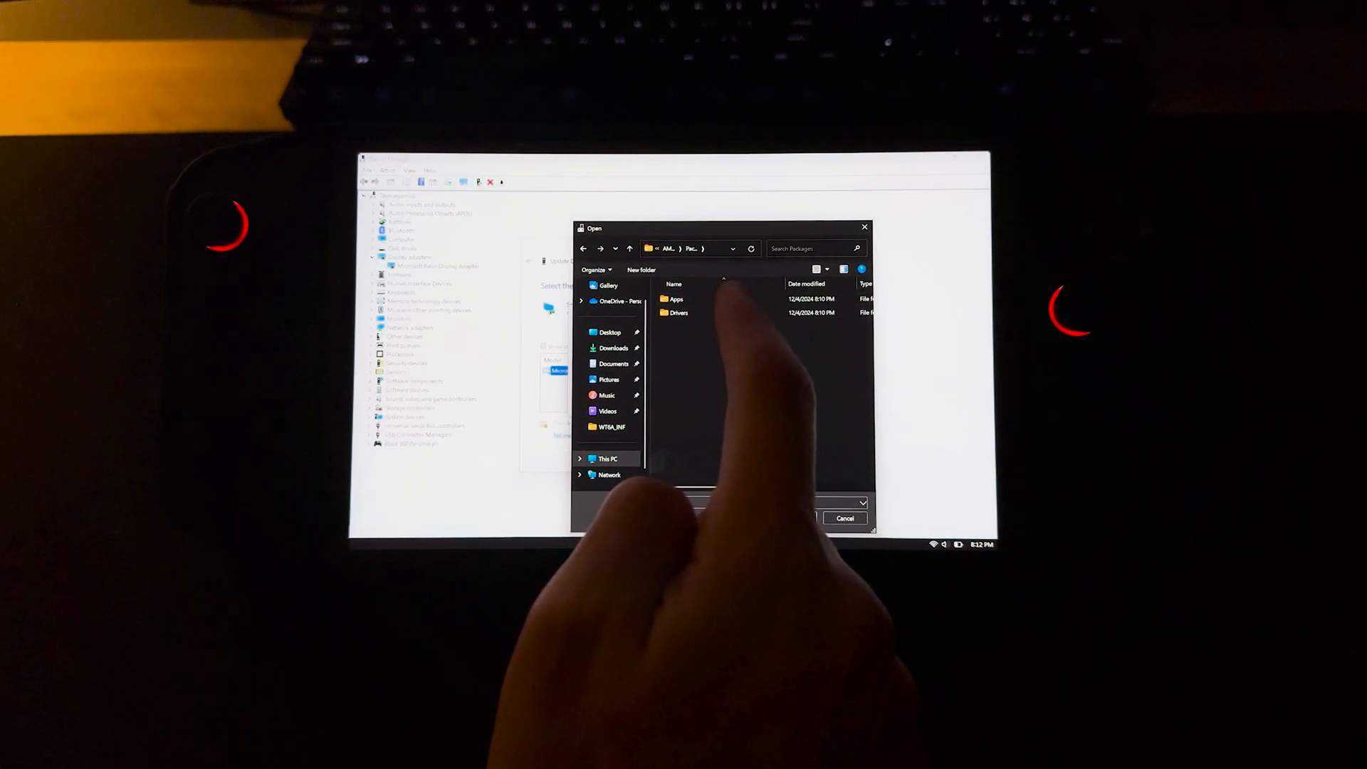
pyautogui.doubleClick(678, 312)
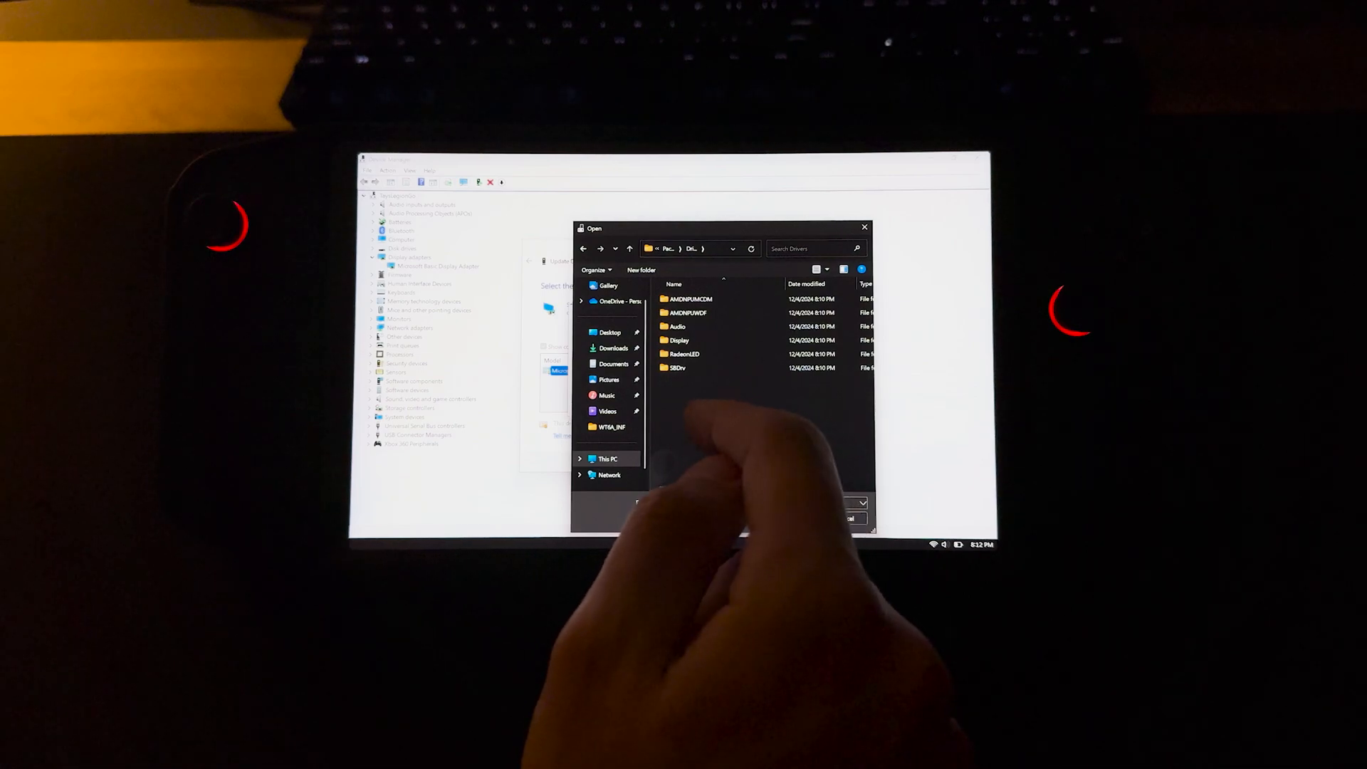
pyautogui.click(678, 341)
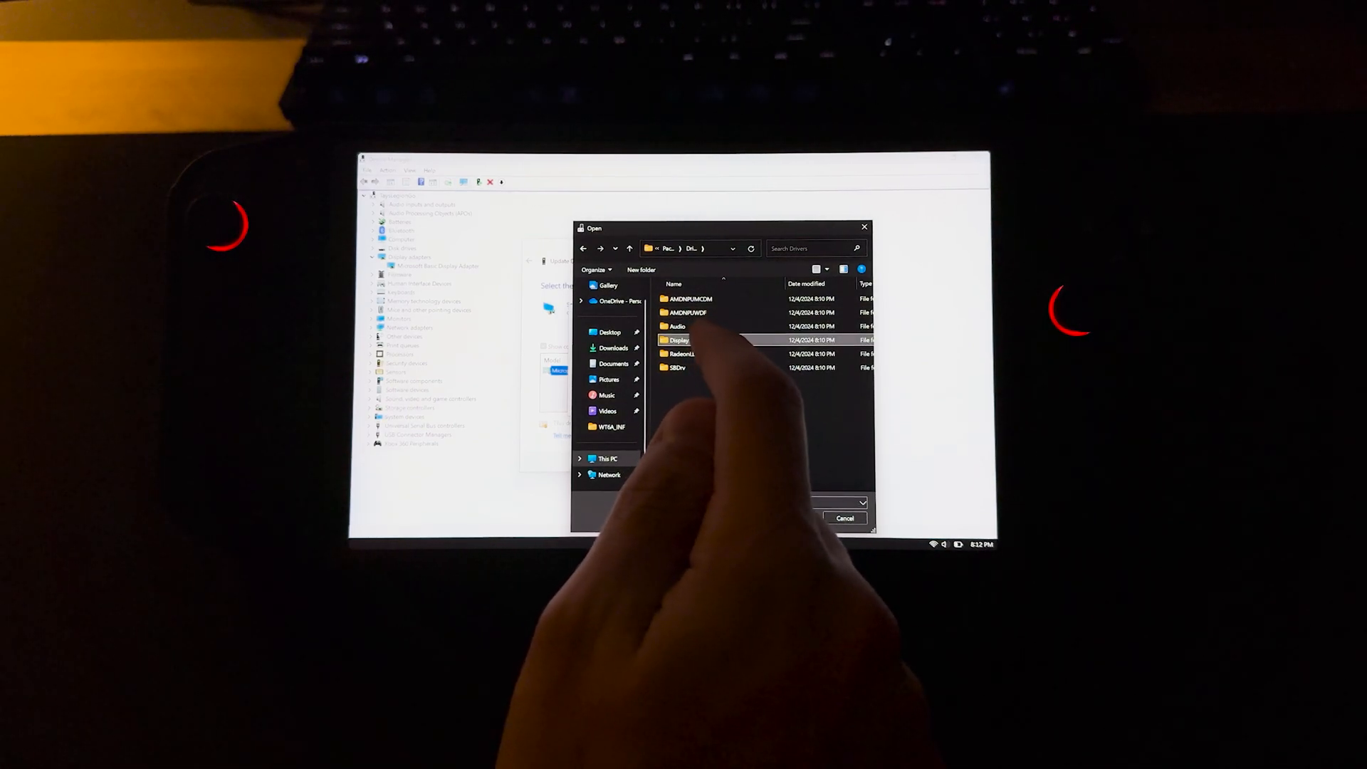
pyautogui.doubleClick(679, 340)
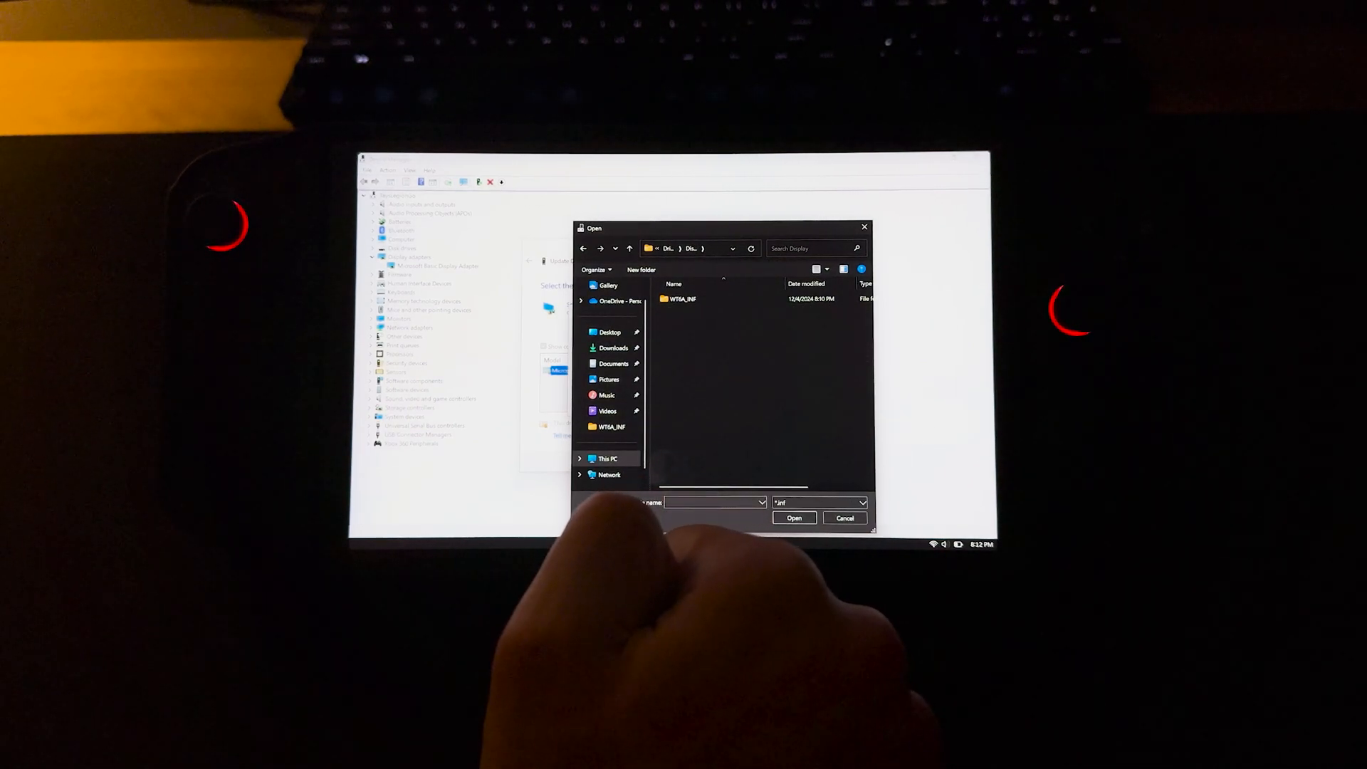
pyautogui.doubleClick(681, 299)
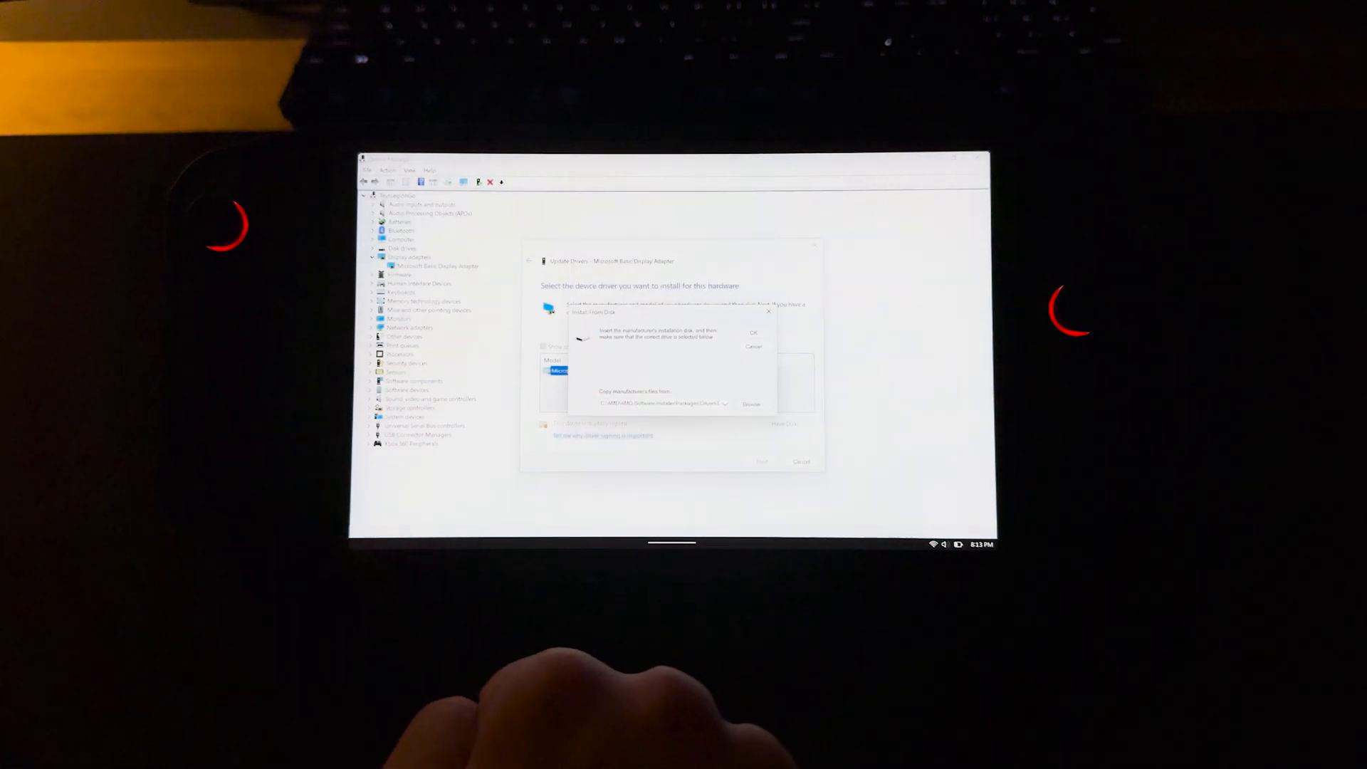
# Step: Confirm the disk location and install AMD Radeon (TM) 780M Graphics from the model list
pyautogui.click(752, 346)
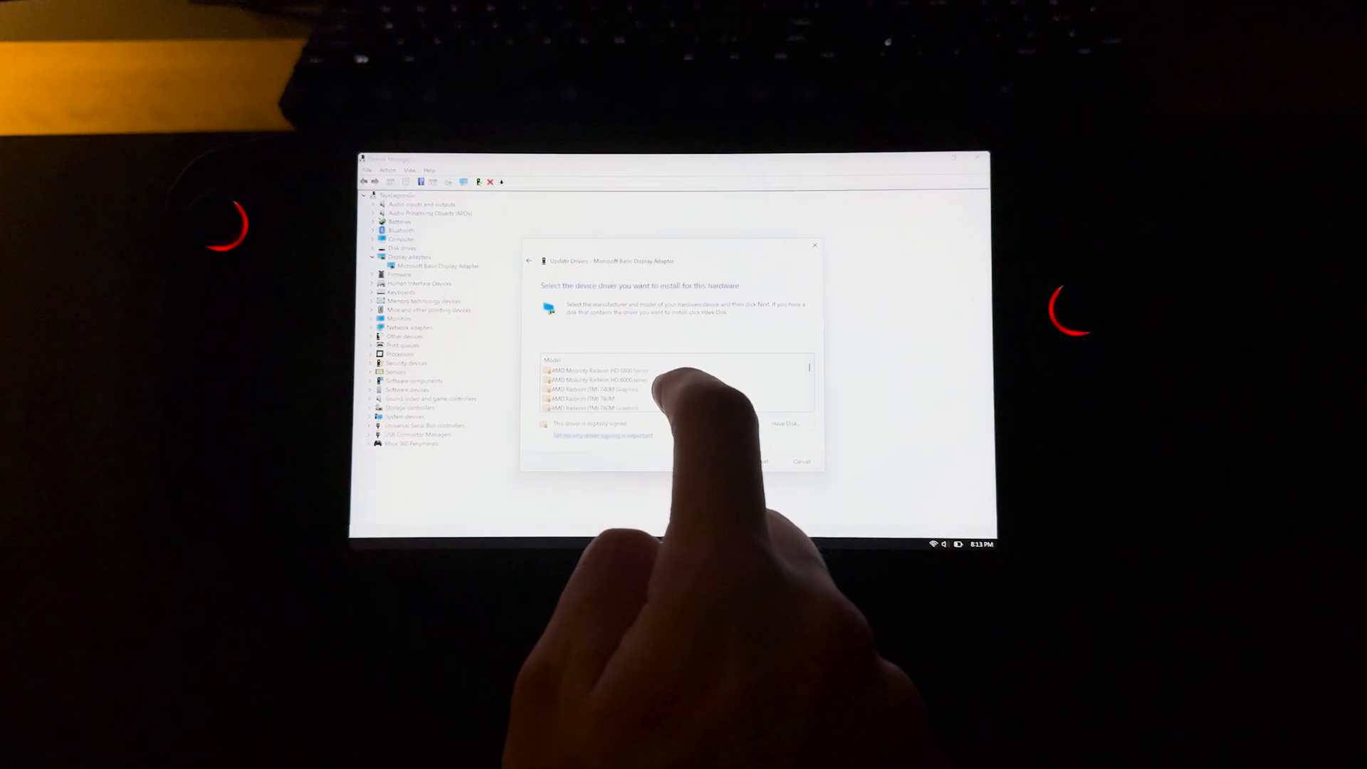
pyautogui.scroll(-3)
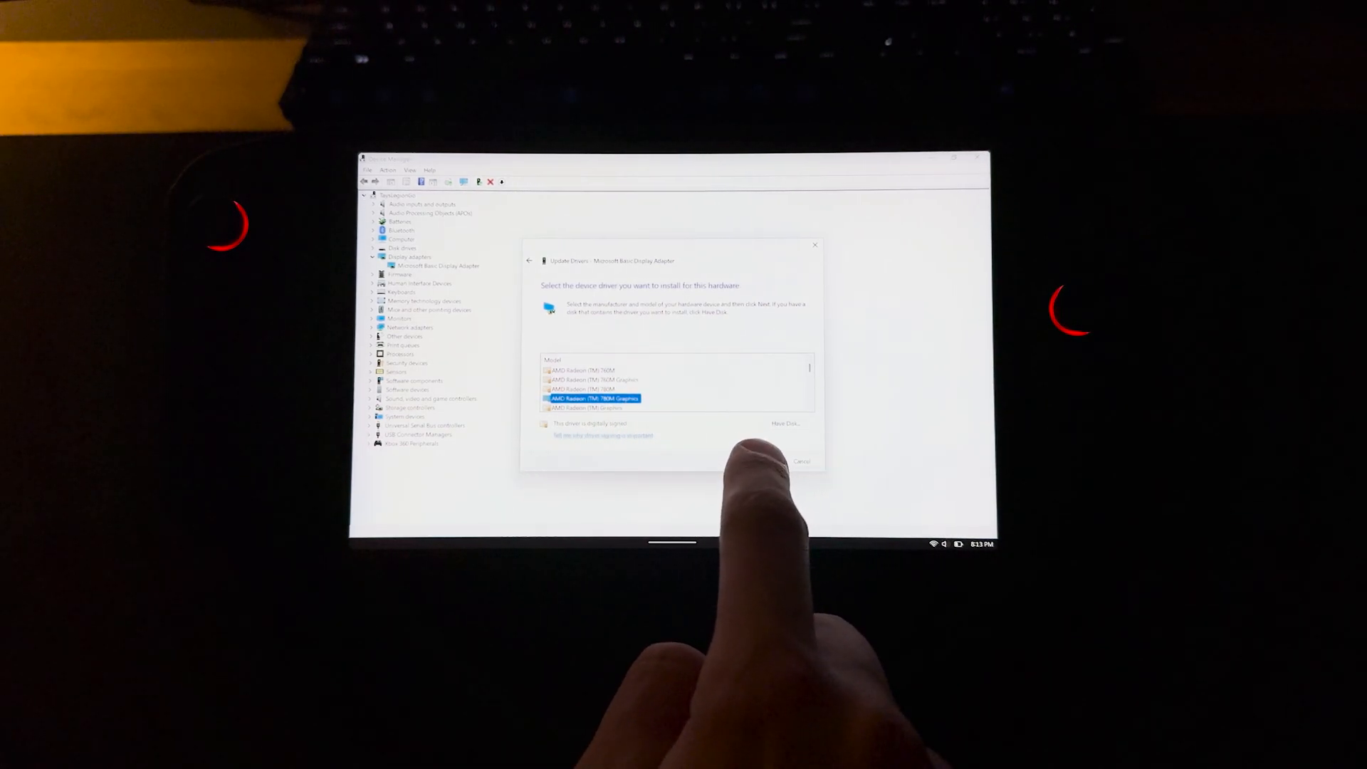
pyautogui.click(761, 461)
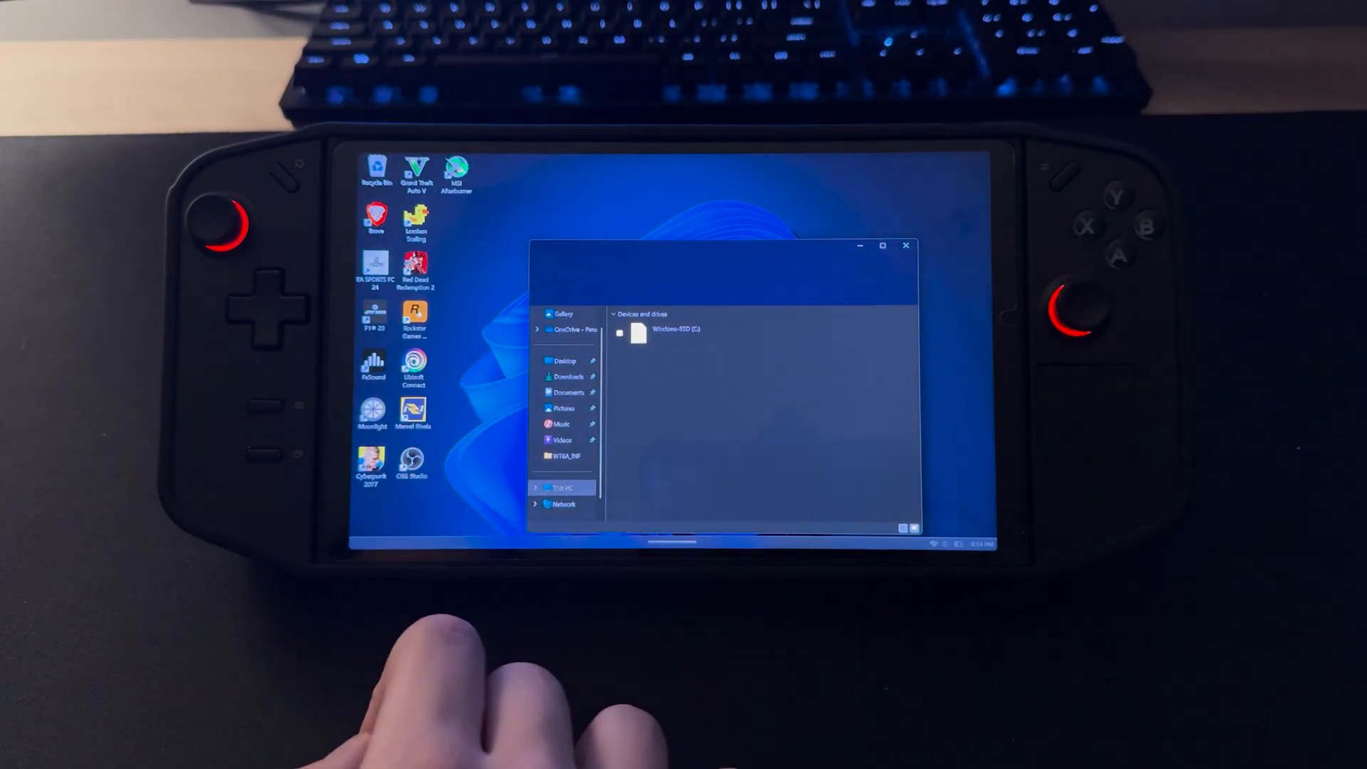
# Step: Navigate C:\AMD\...\Display\WT6A_INF\B409877 in File Explorer
pyautogui.doubleClick(677, 329)
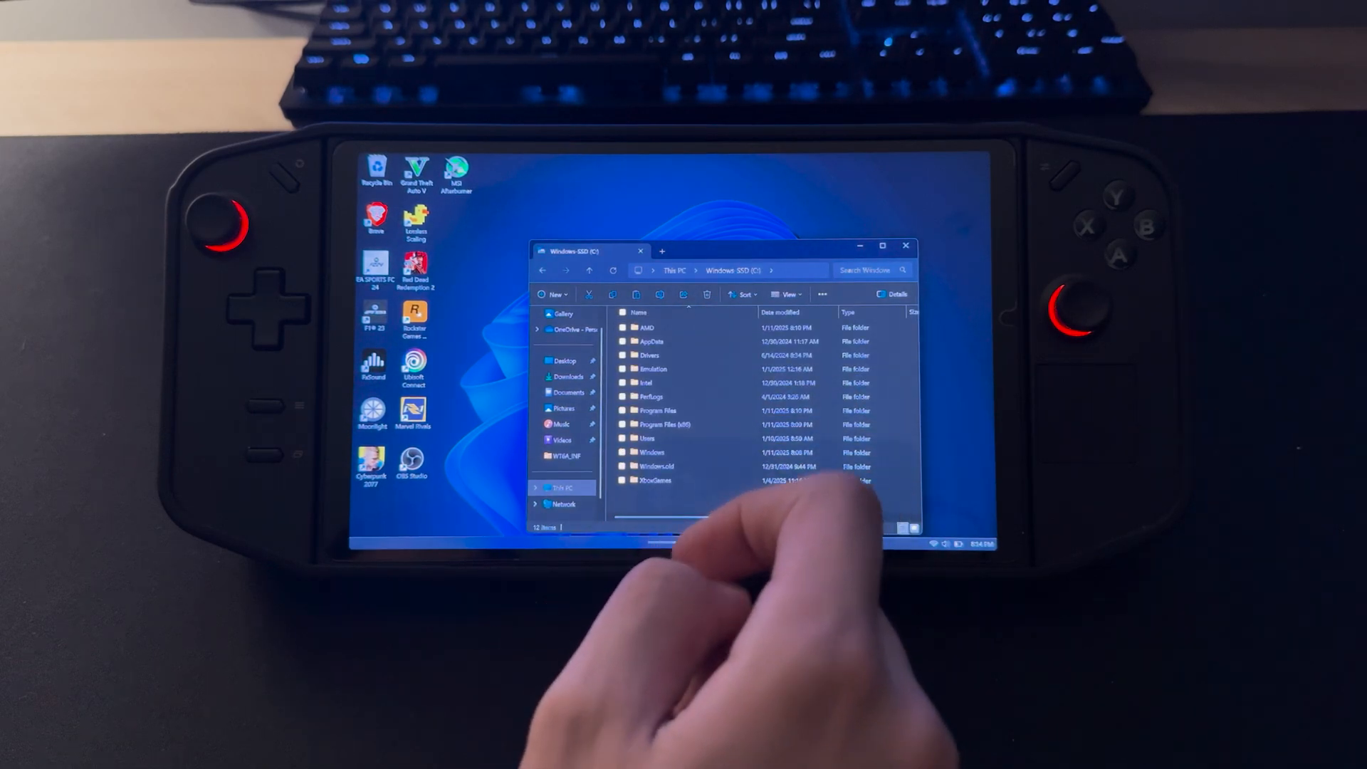
pyautogui.doubleClick(647, 327)
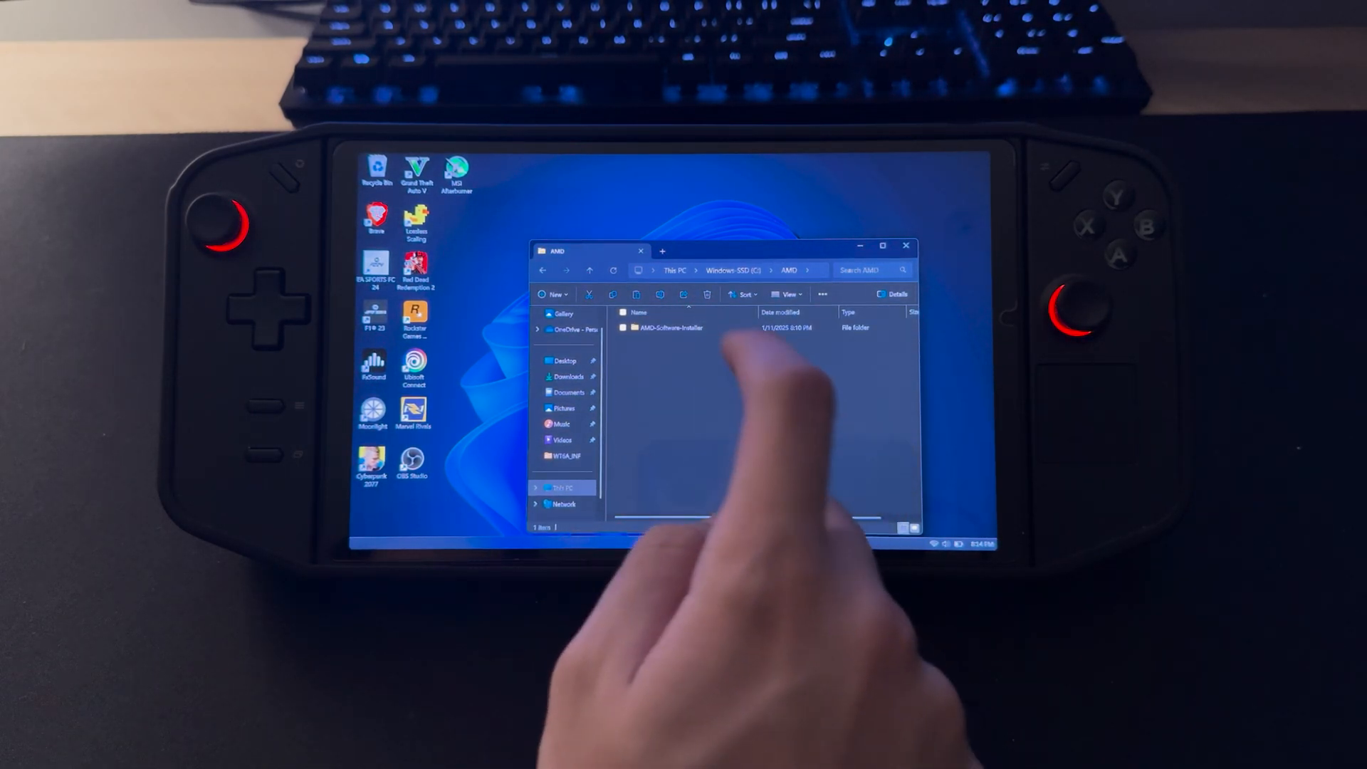
pyautogui.doubleClick(669, 327)
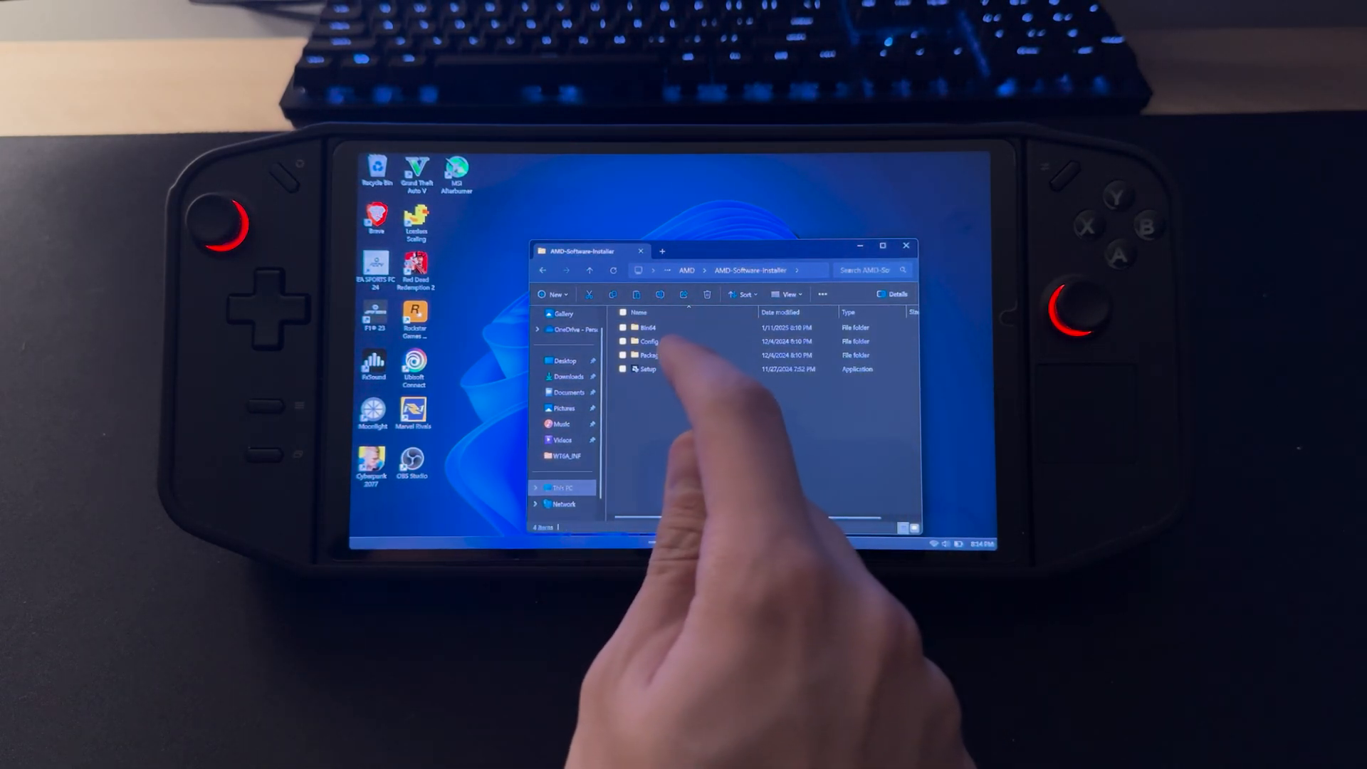
pyautogui.doubleClick(649, 355)
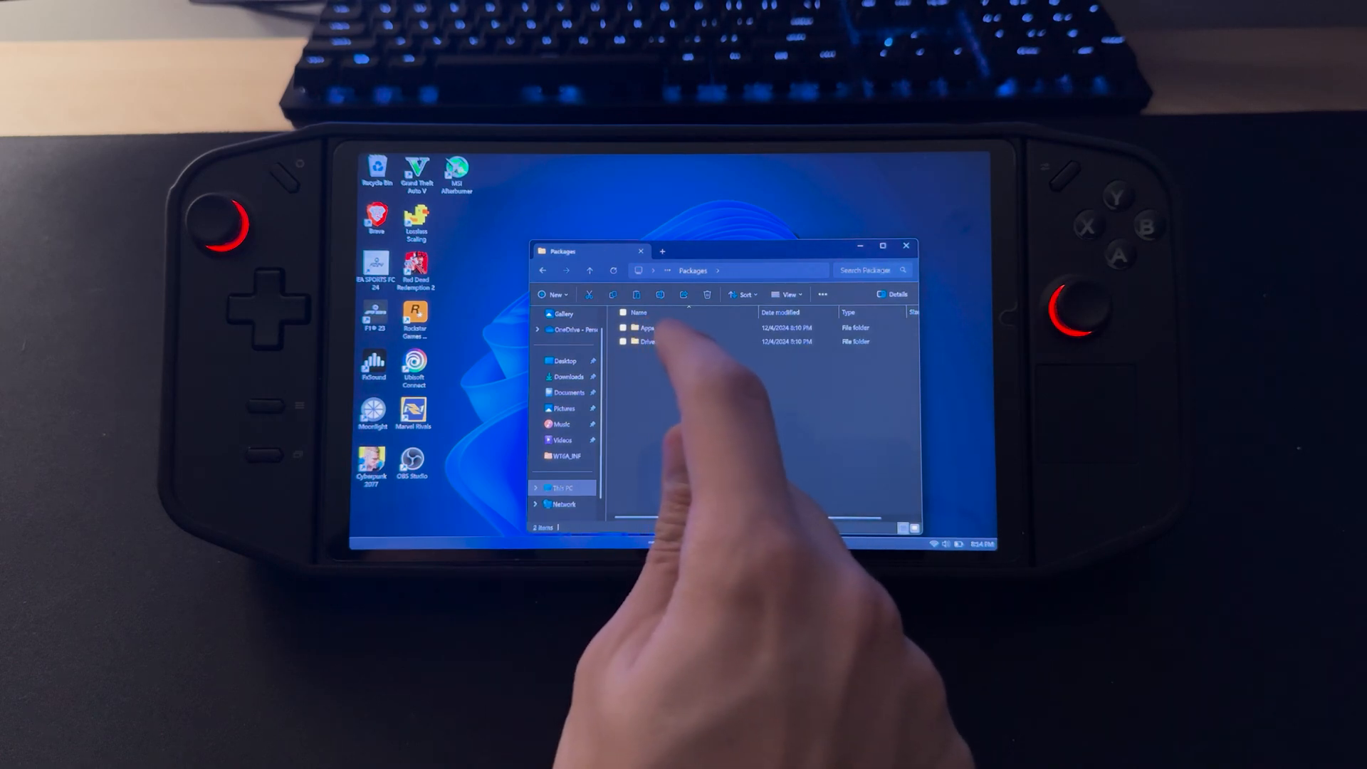
pyautogui.doubleClick(650, 341)
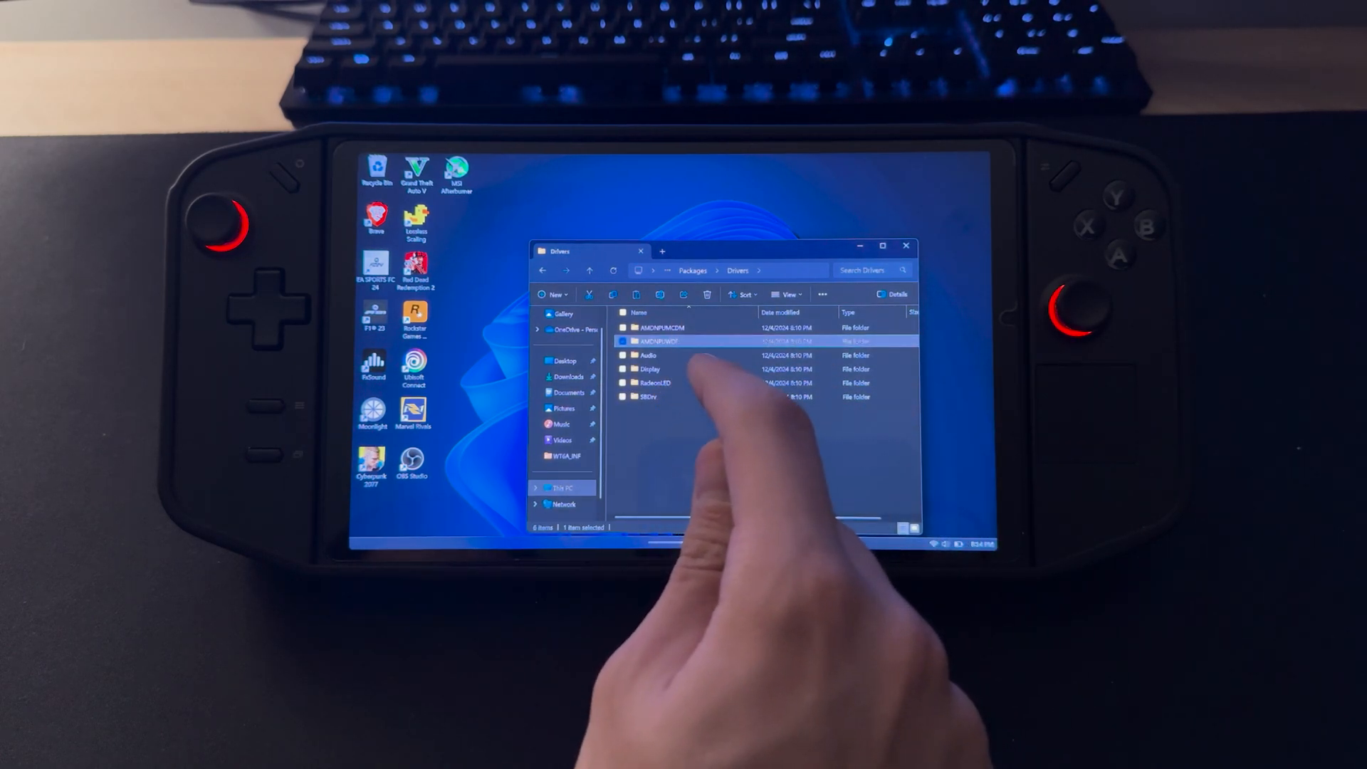
pyautogui.doubleClick(650, 369)
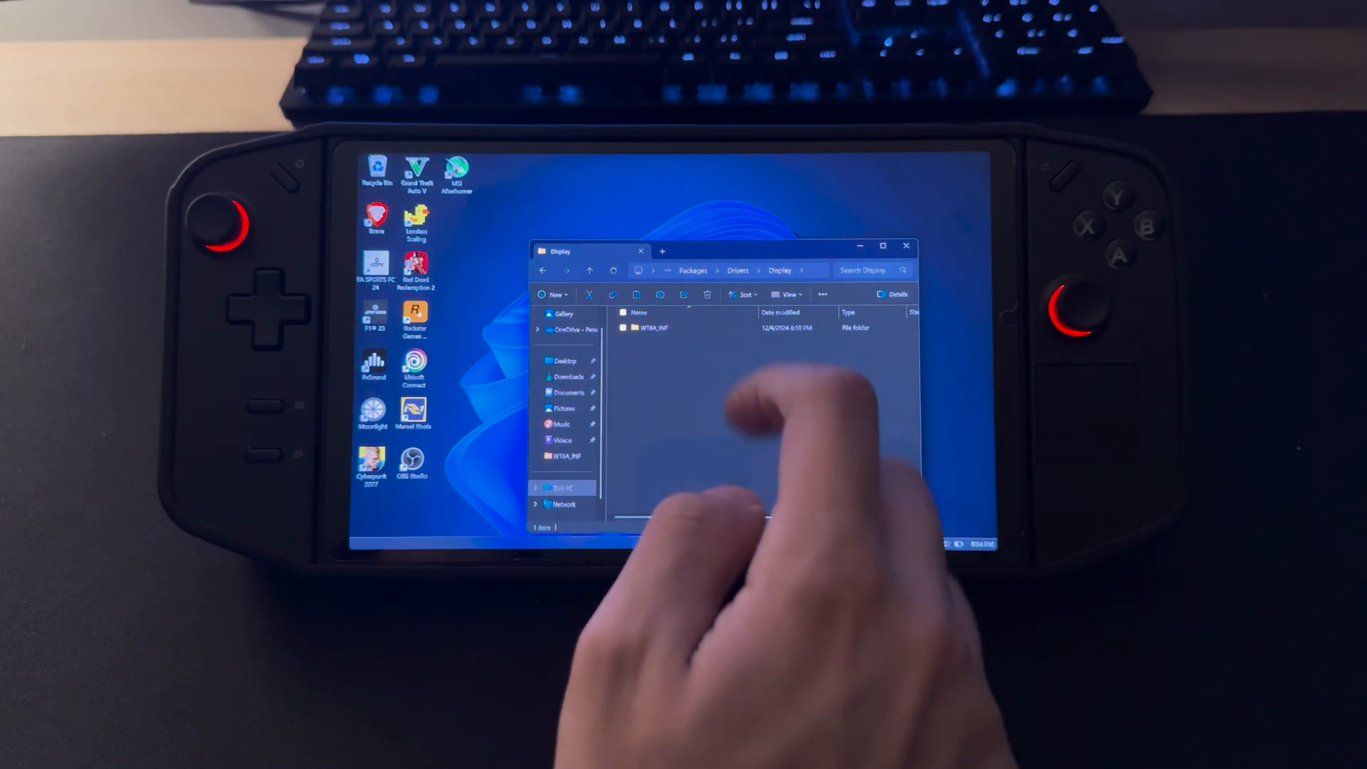
pyautogui.doubleClick(652, 328)
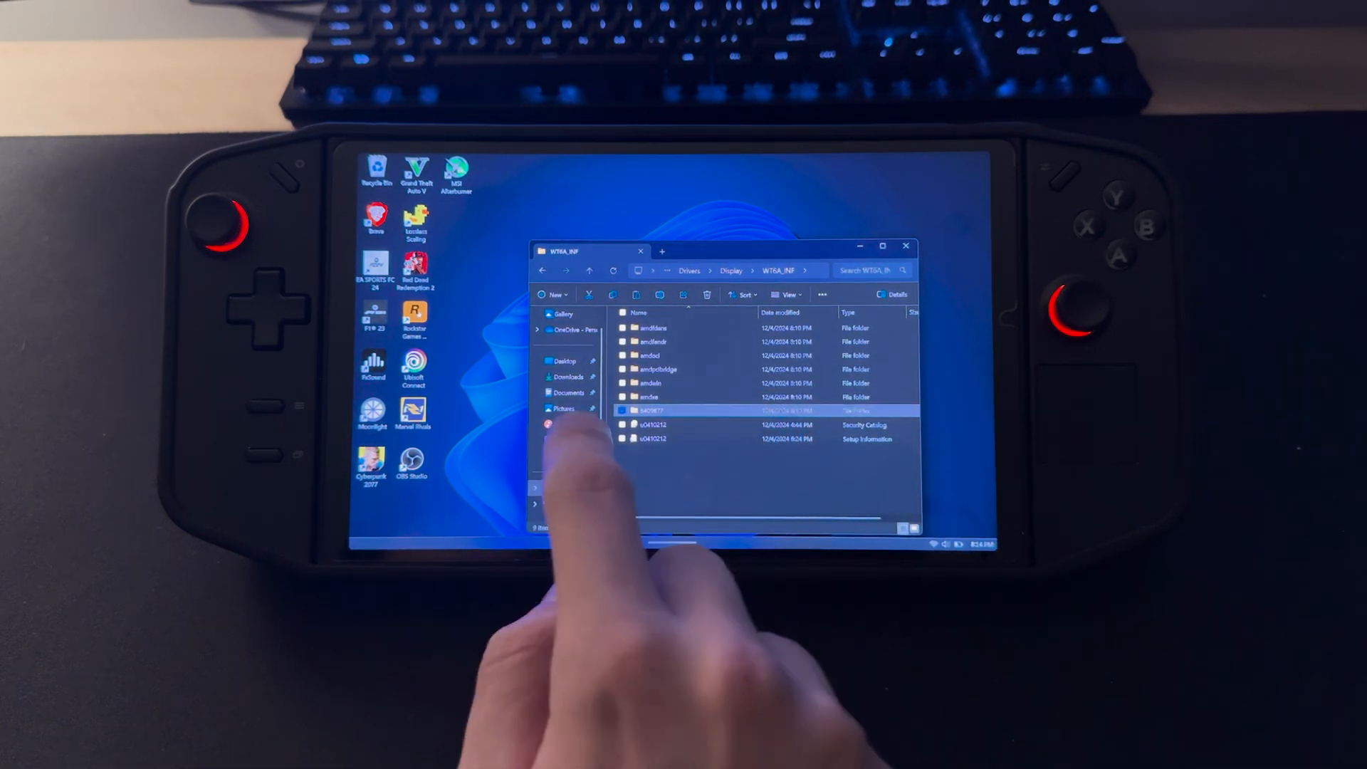
pyautogui.doubleClick(672, 410)
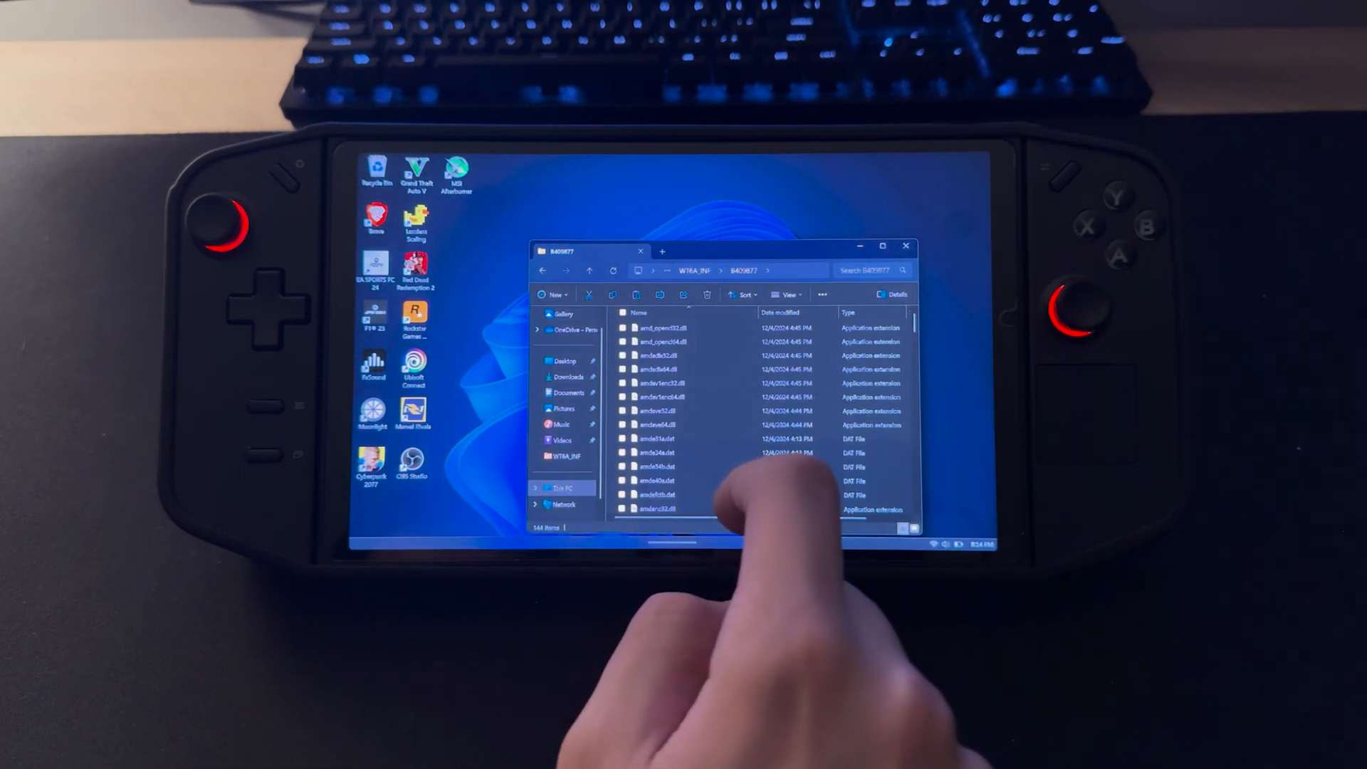
# Step: Find and launch the AMD Software application in the B409877 folder
pyautogui.scroll(-3)
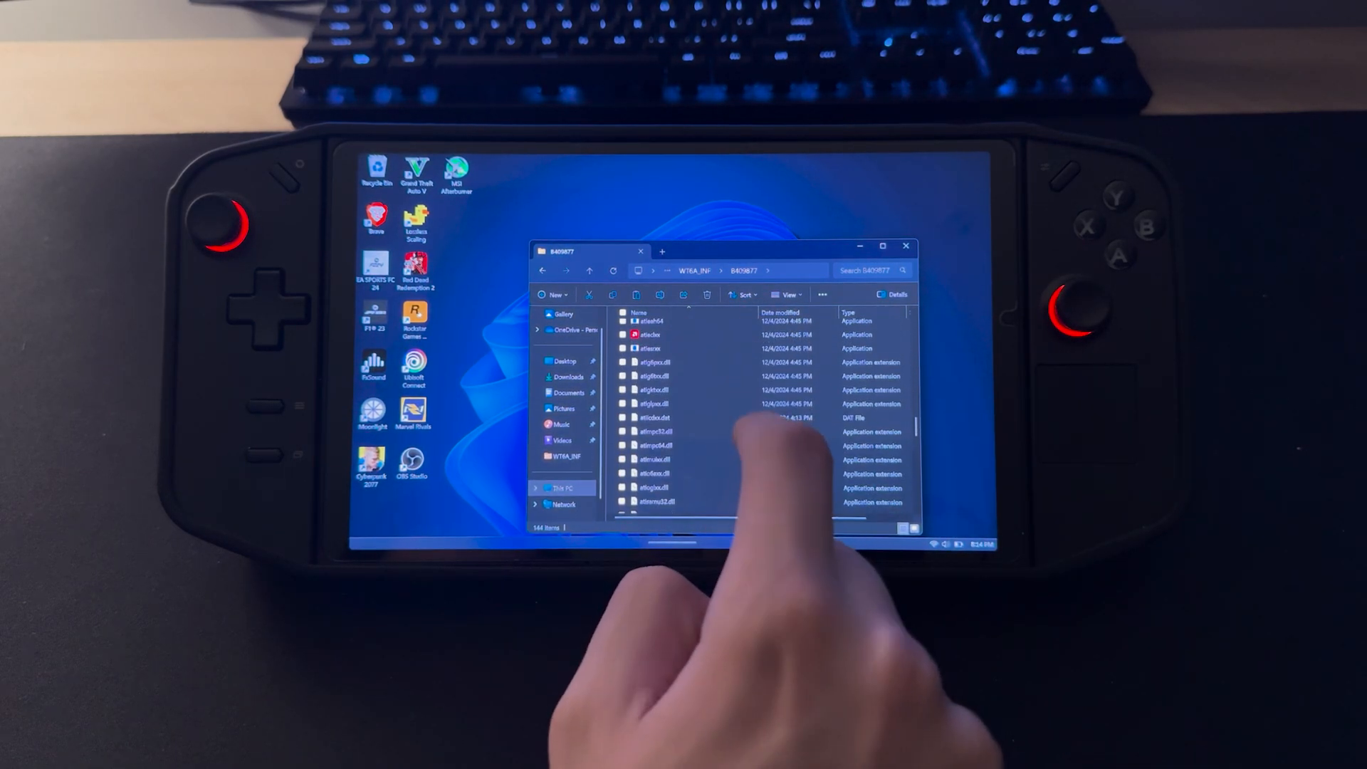
pyautogui.scroll(-3)
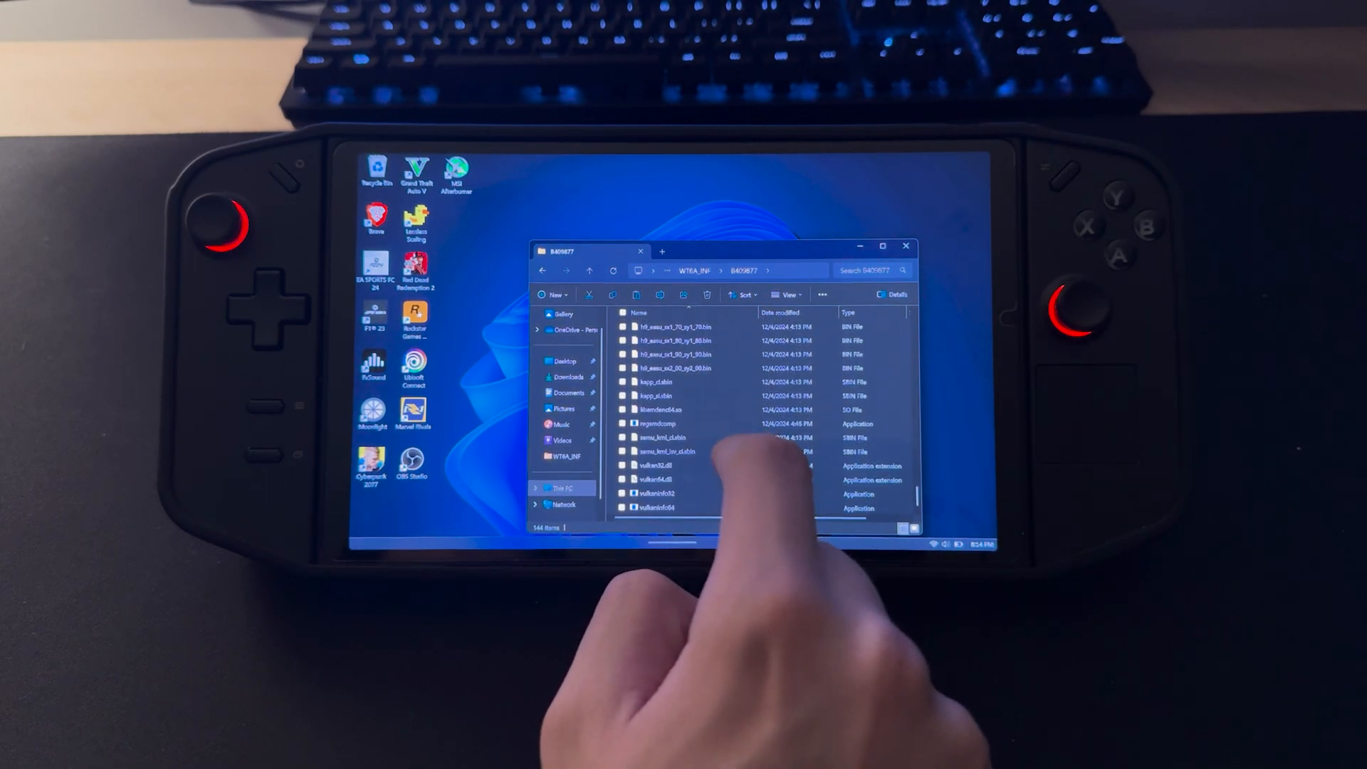
pyautogui.scroll(3)
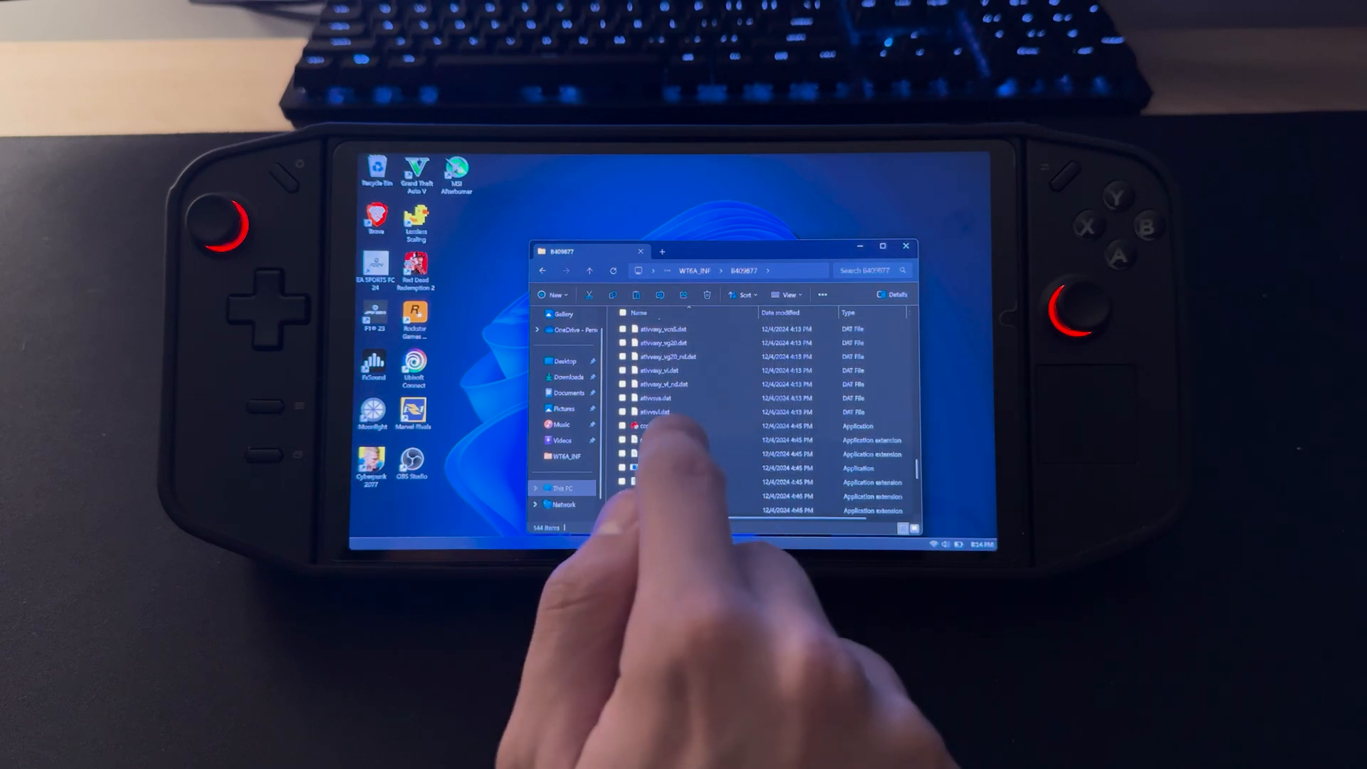
pyautogui.click(689, 425)
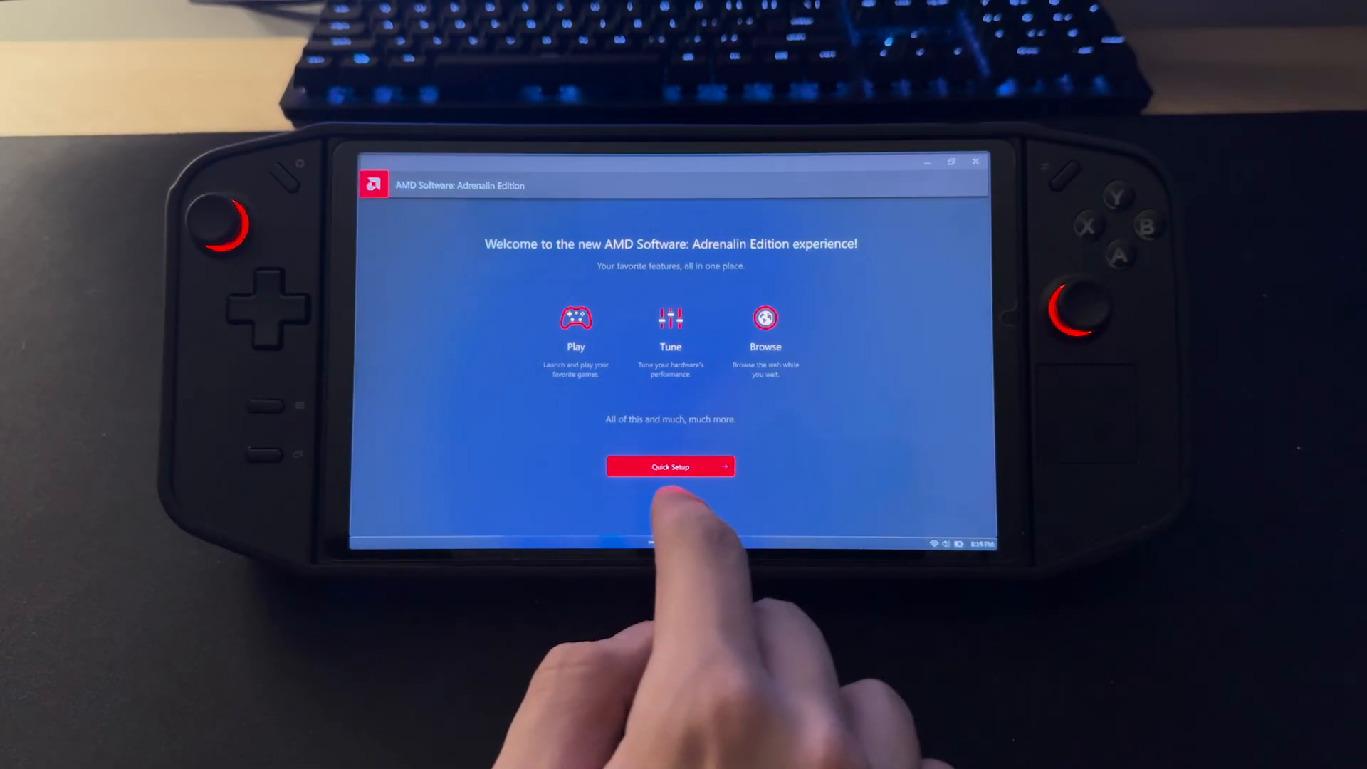
# Step: Finish Quick Setup and scroll Gaming > Graphics down to the Fluid Motion Frames 2 options
pyautogui.click(670, 467)
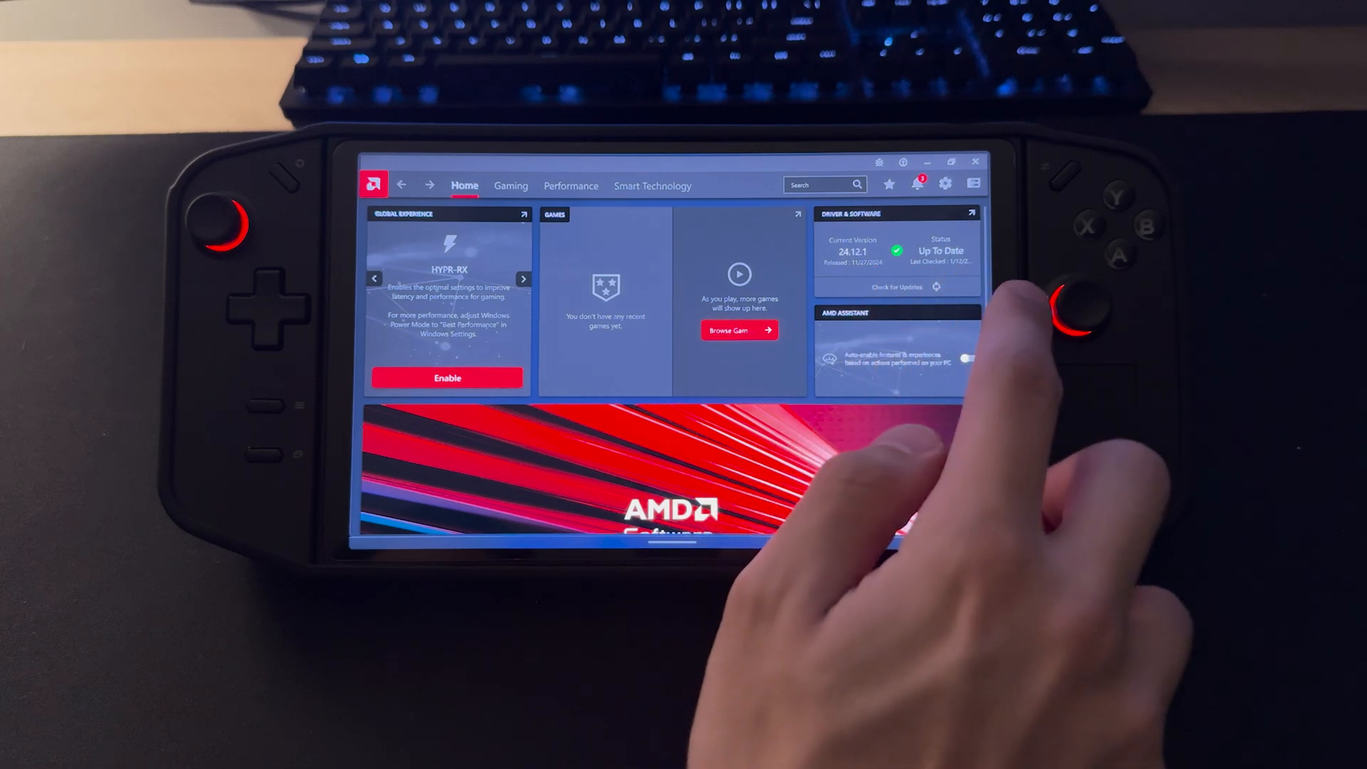
pyautogui.click(510, 185)
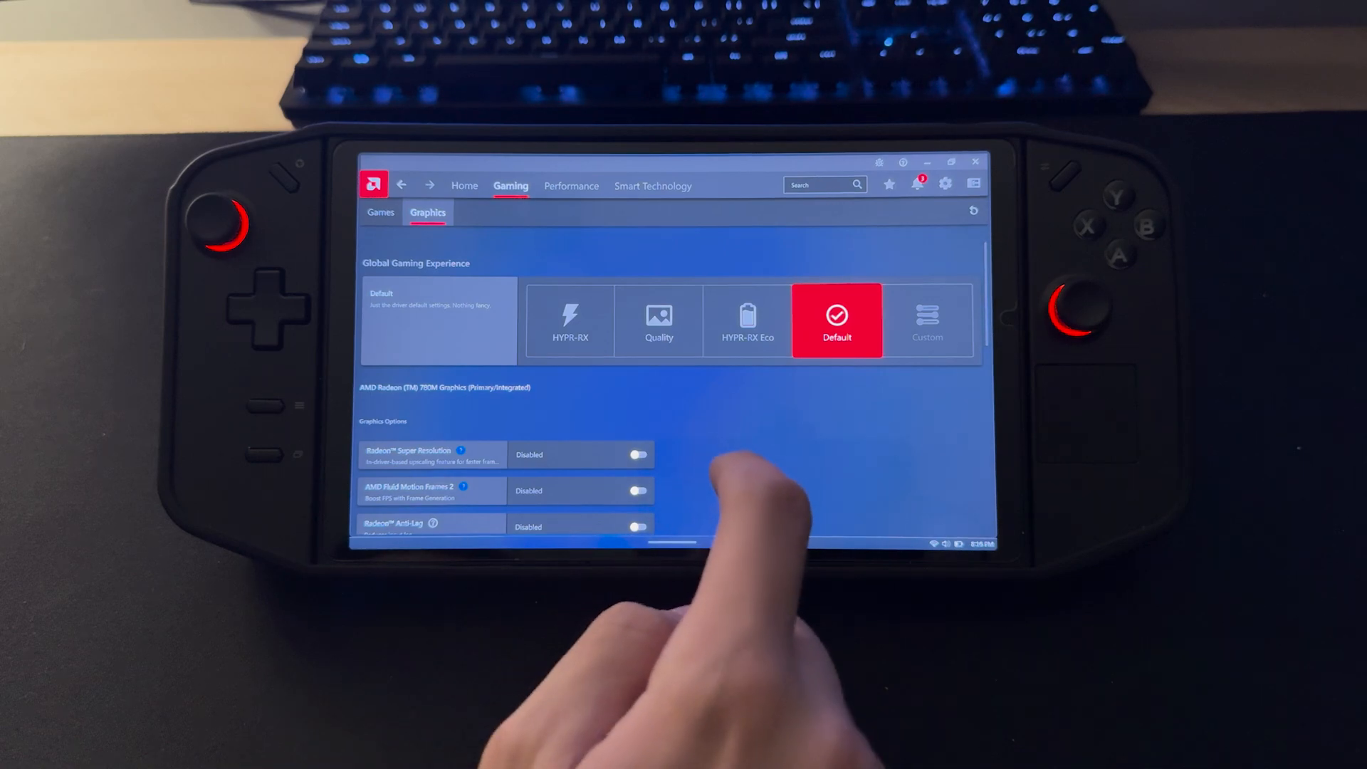
pyautogui.scroll(-3)
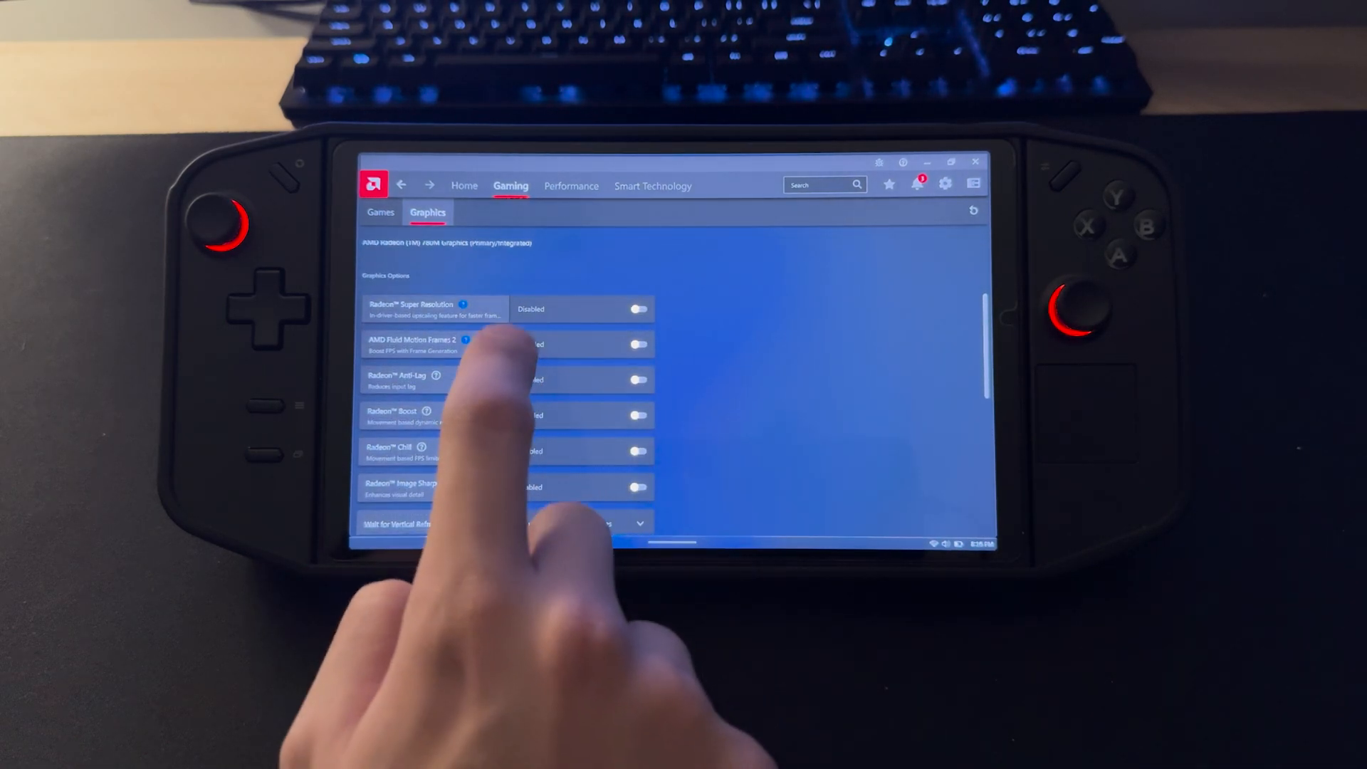
pyautogui.scroll(-3)
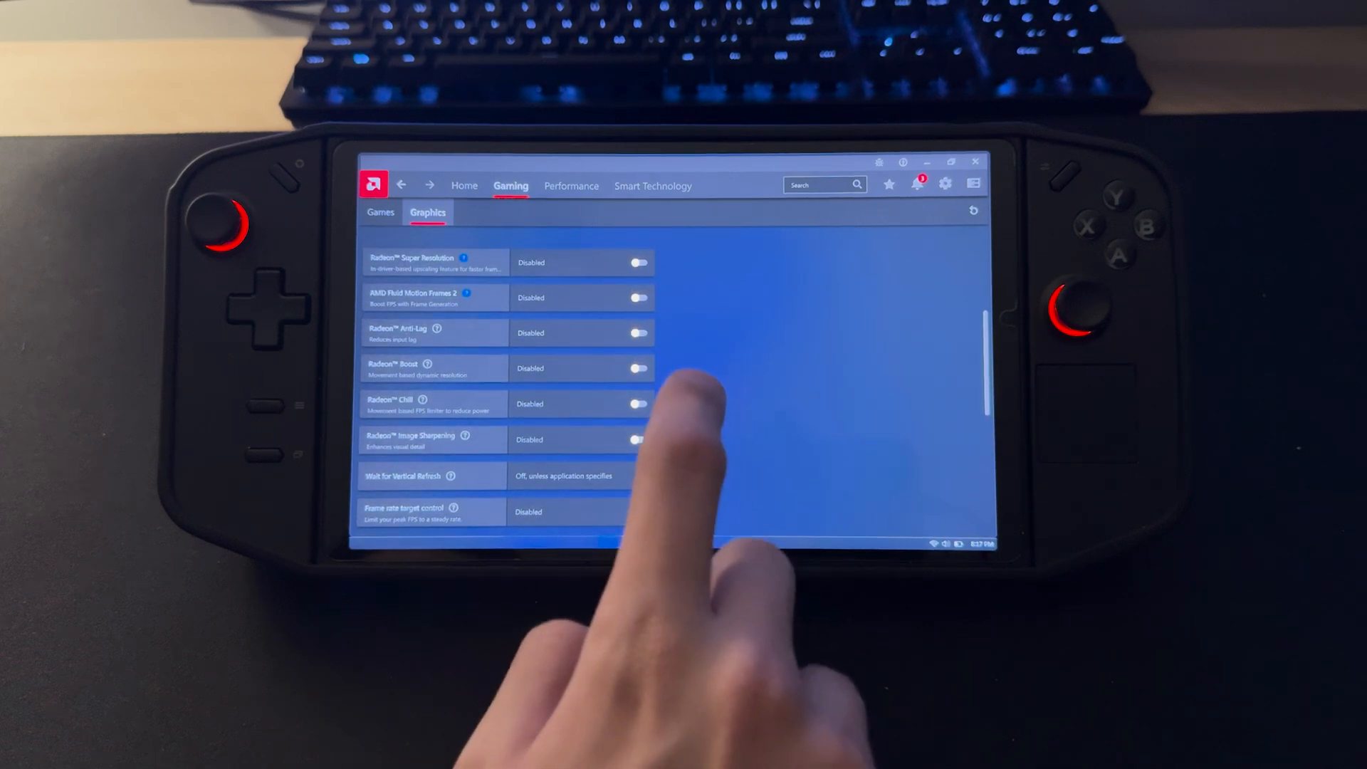
pyautogui.click(637, 298)
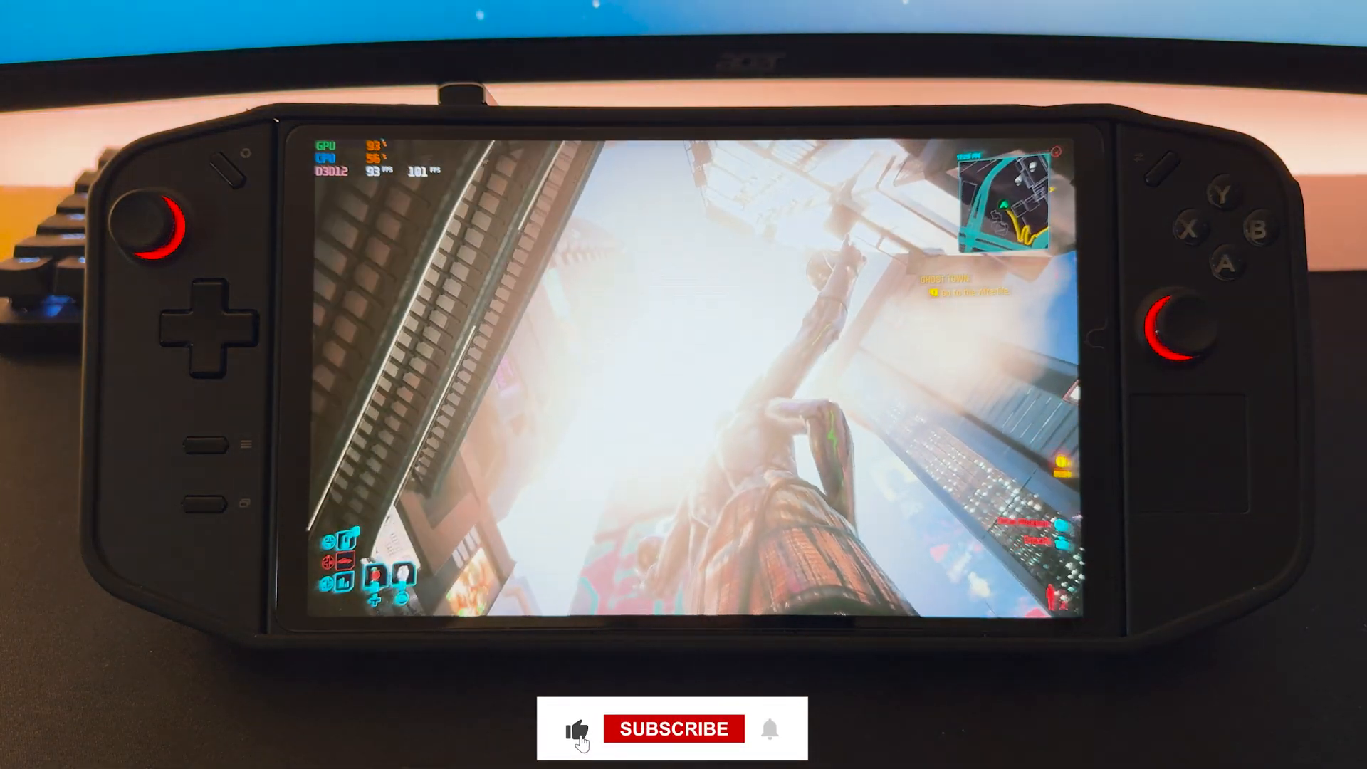
pyautogui.click(672, 729)
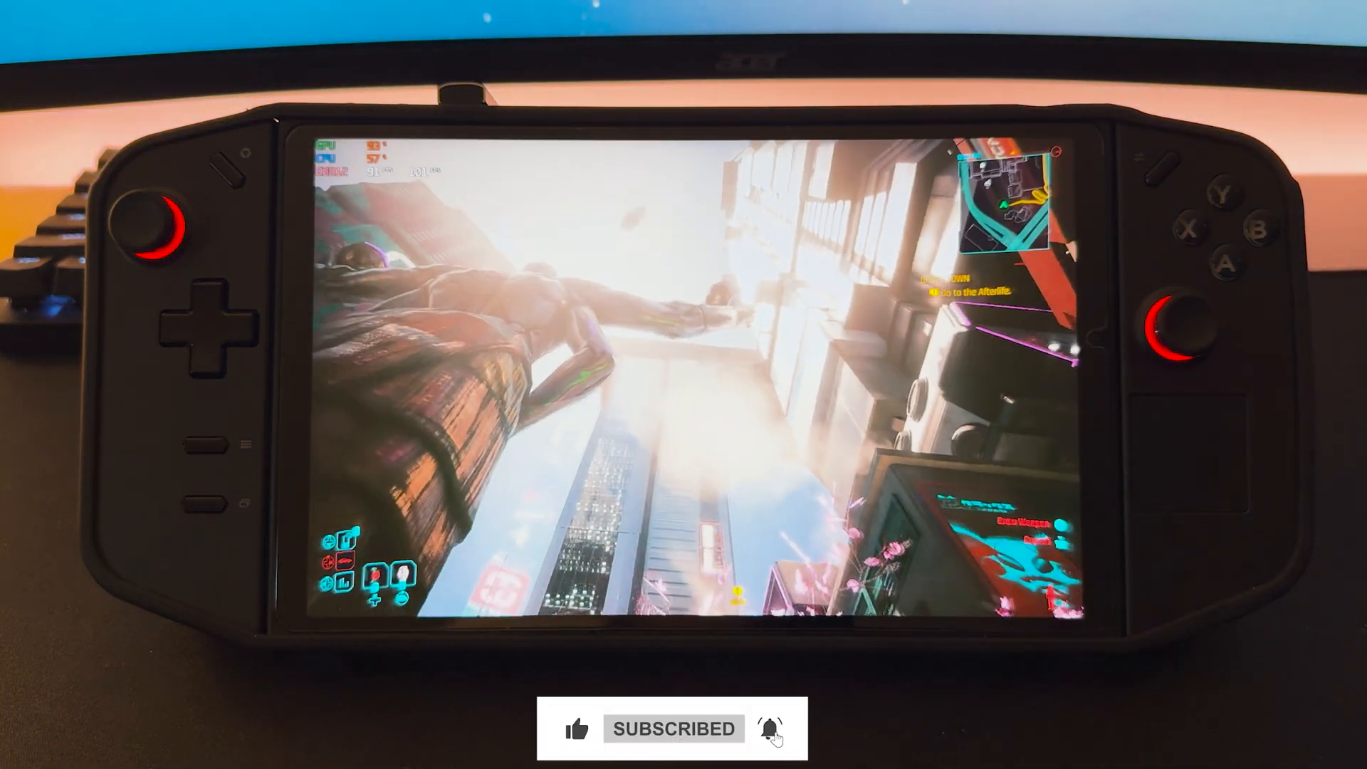